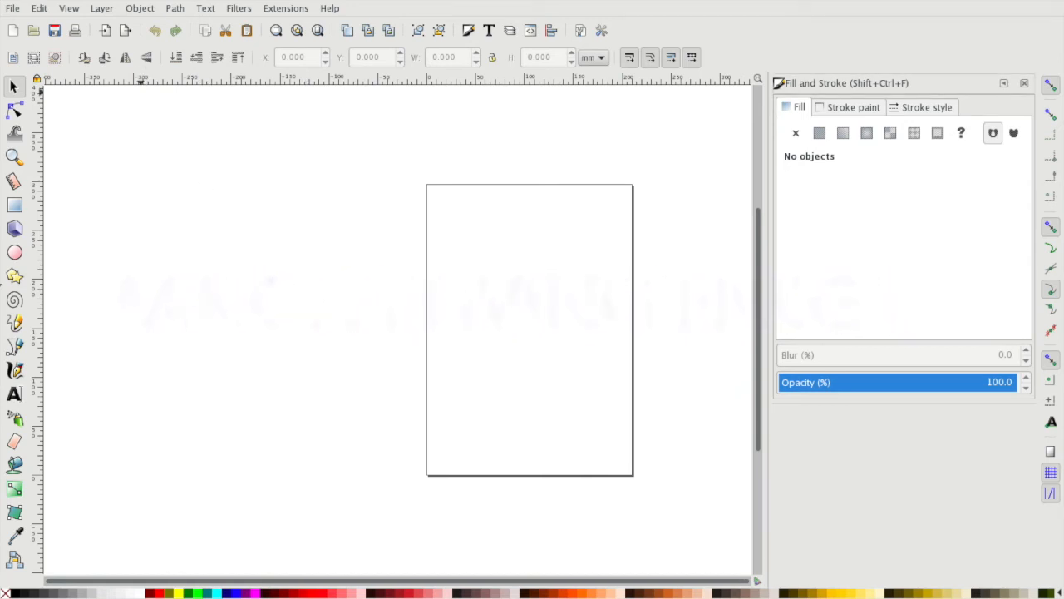
# Set the document page to A2 landscape, 594 × 420 mm, in Document Properties
pyautogui.click(12, 8)
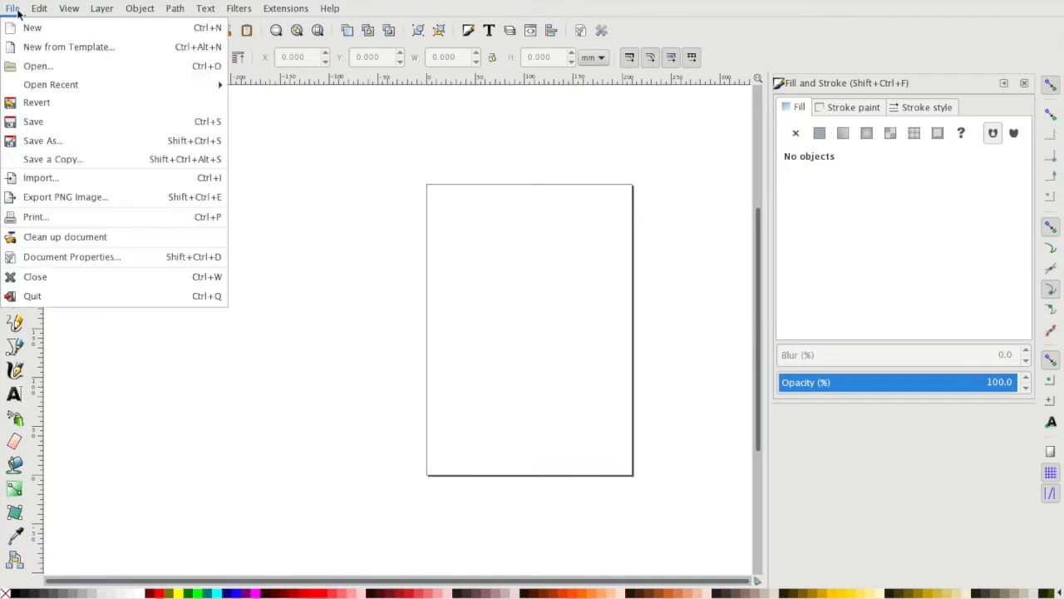
pyautogui.moveTo(87, 257)
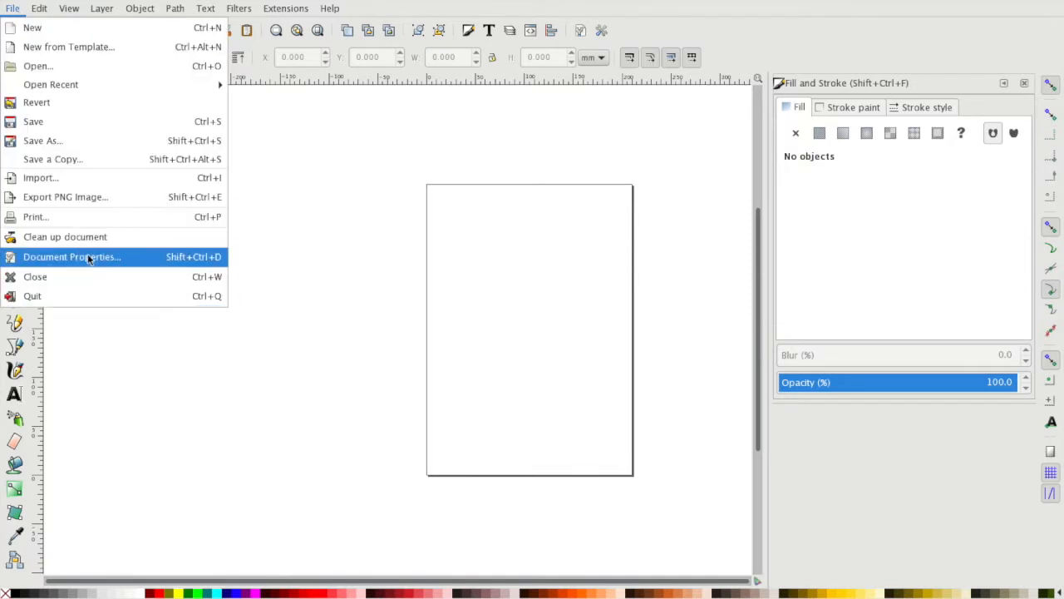
pyautogui.click(71, 256)
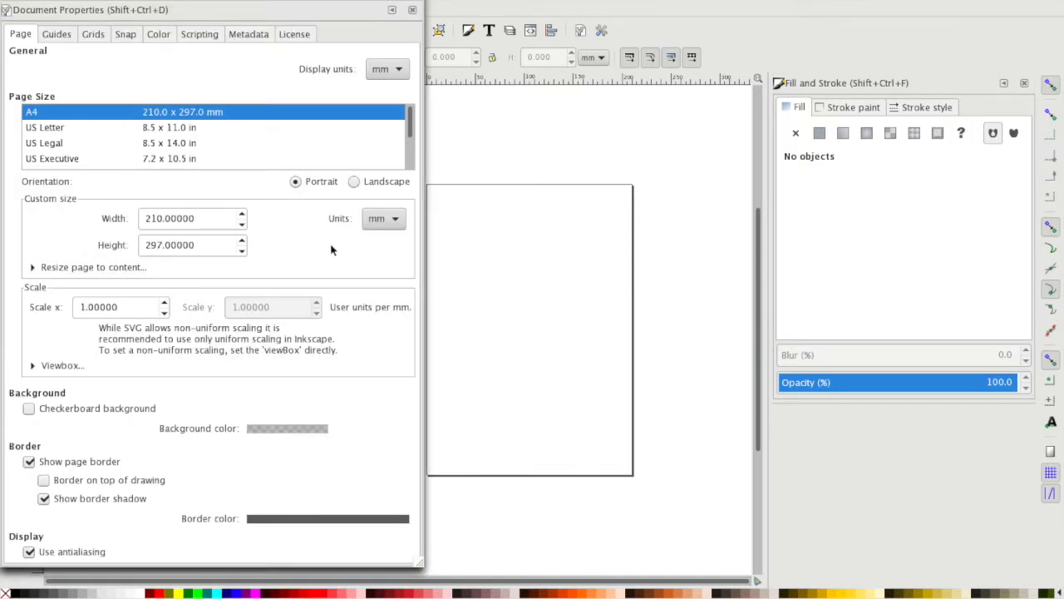
pyautogui.moveTo(158, 148)
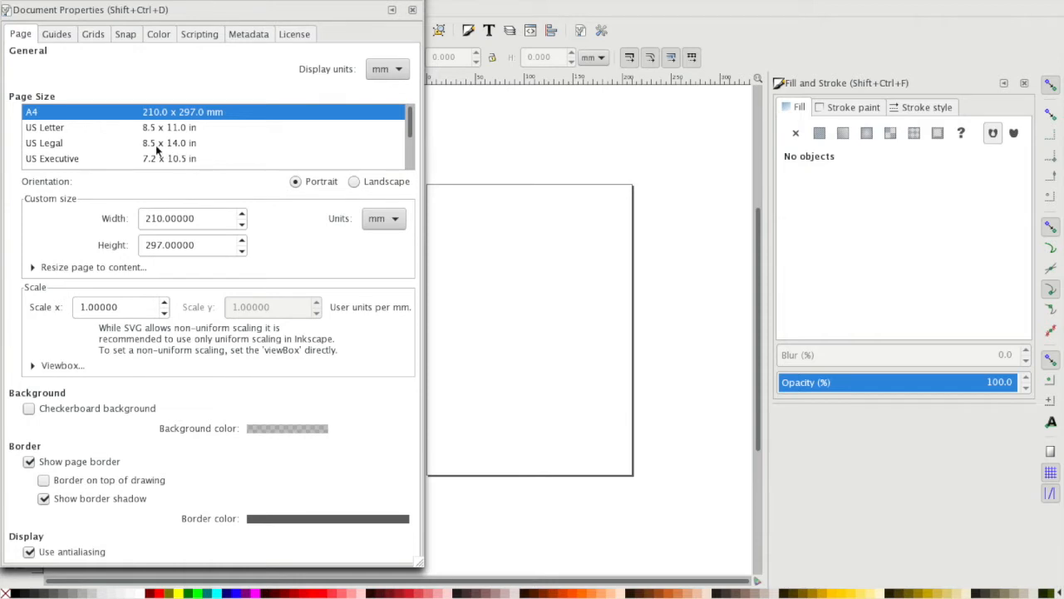
pyautogui.scroll(-3)
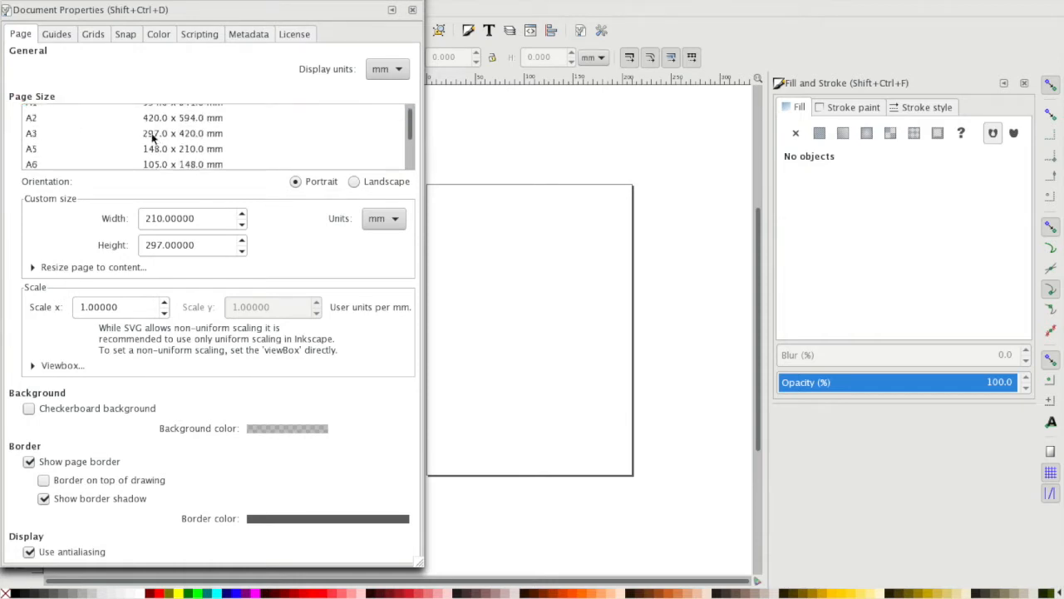
pyautogui.scroll(3)
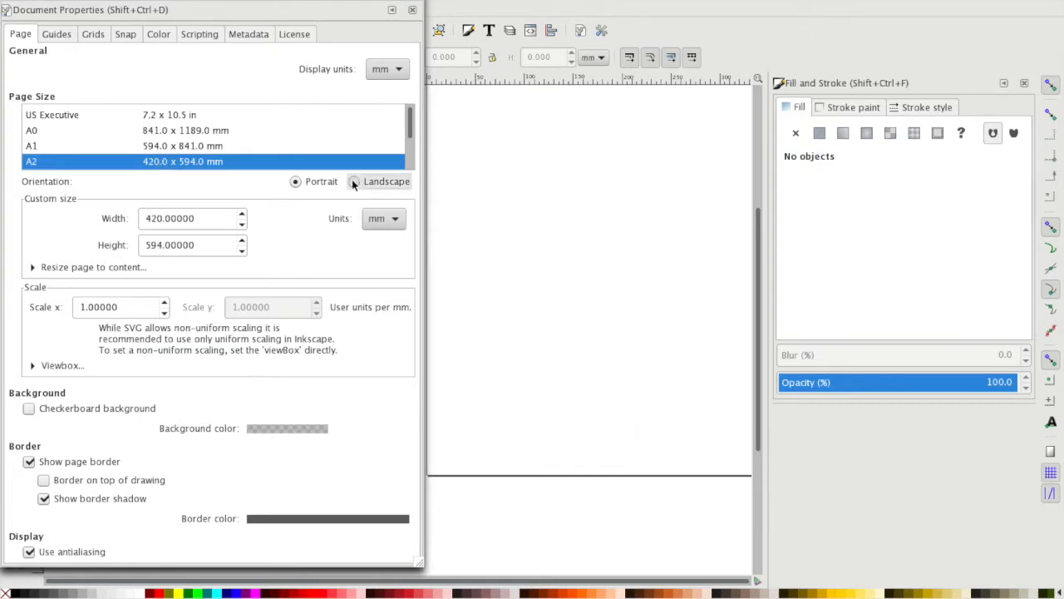
pyautogui.click(353, 181)
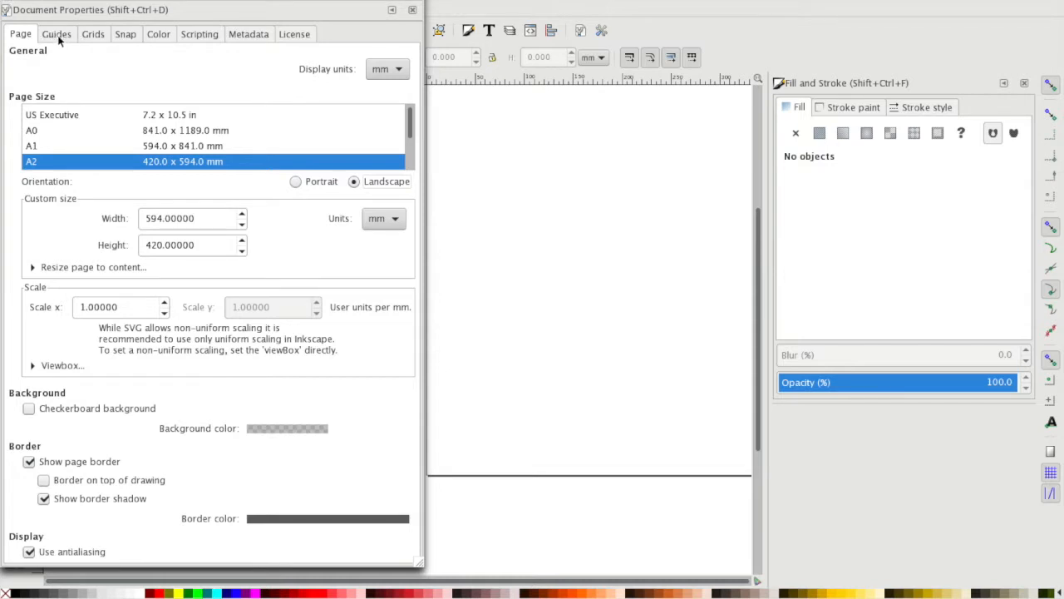
pyautogui.click(93, 34)
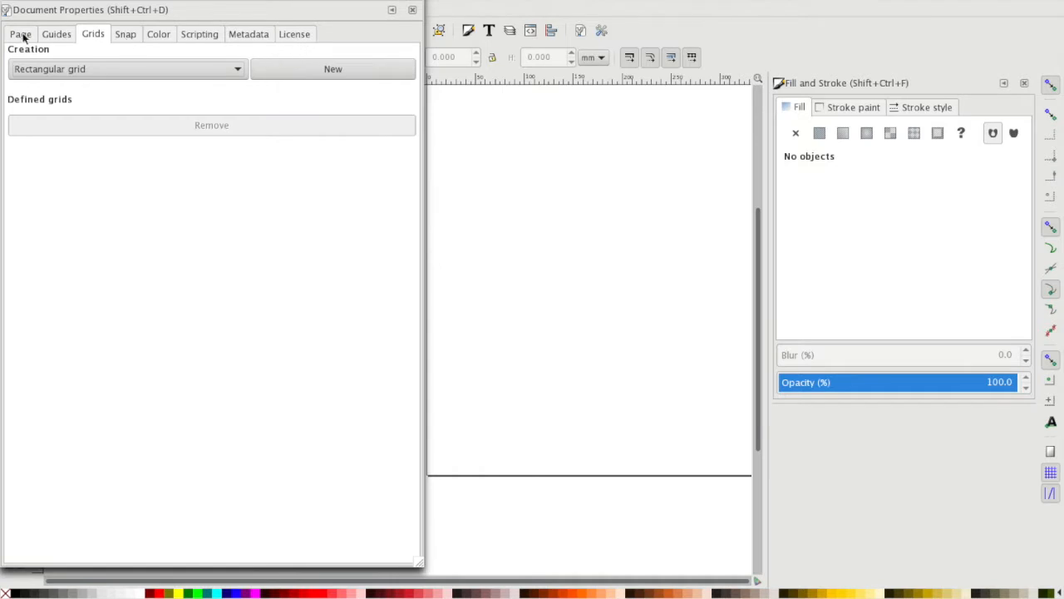
pyautogui.click(21, 33)
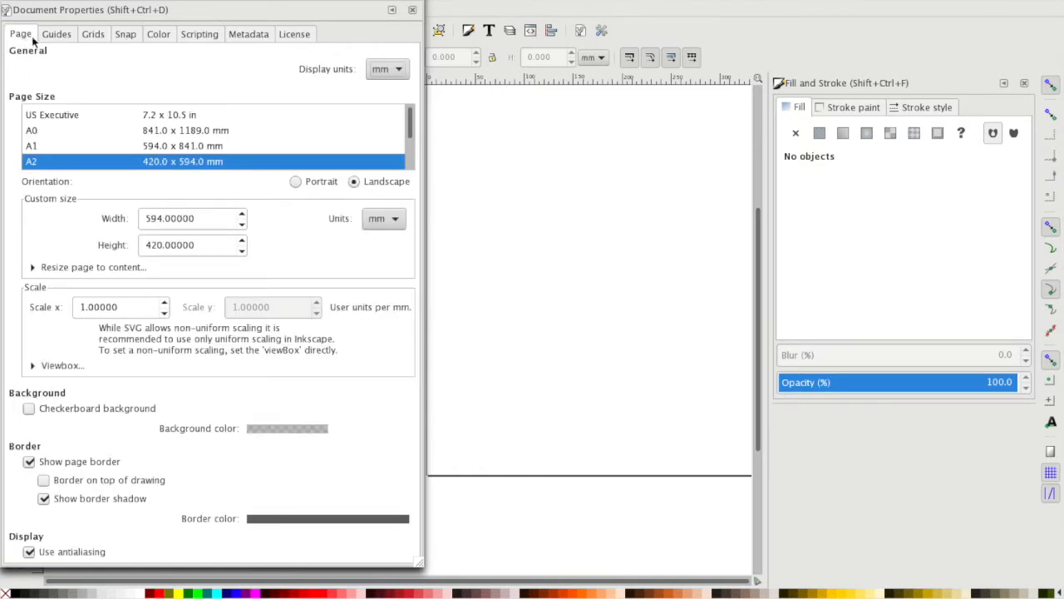
pyautogui.moveTo(387, 69)
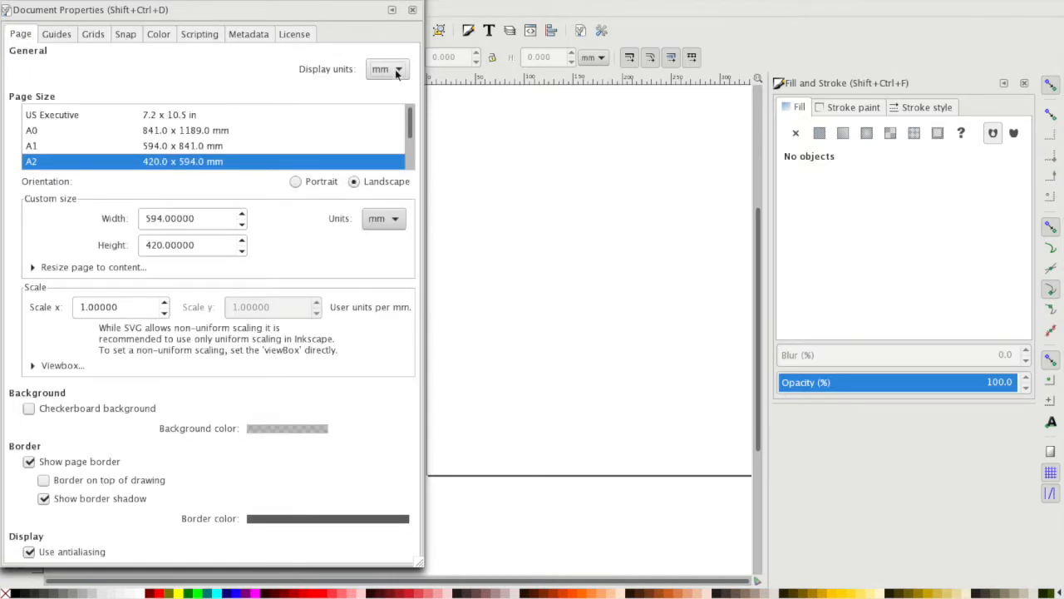
pyautogui.click(413, 9)
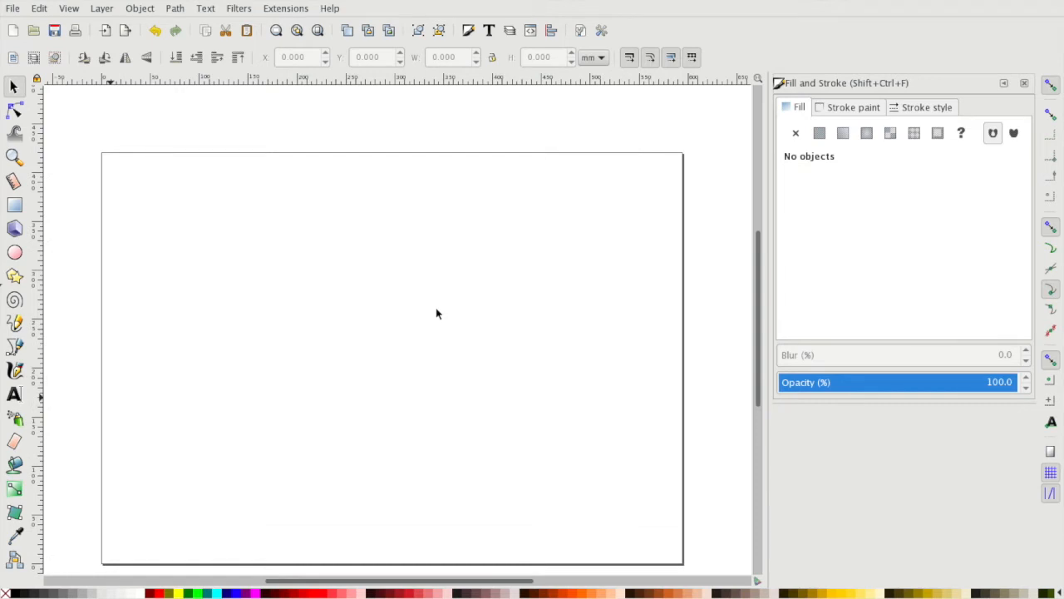
pyautogui.moveTo(290, 325)
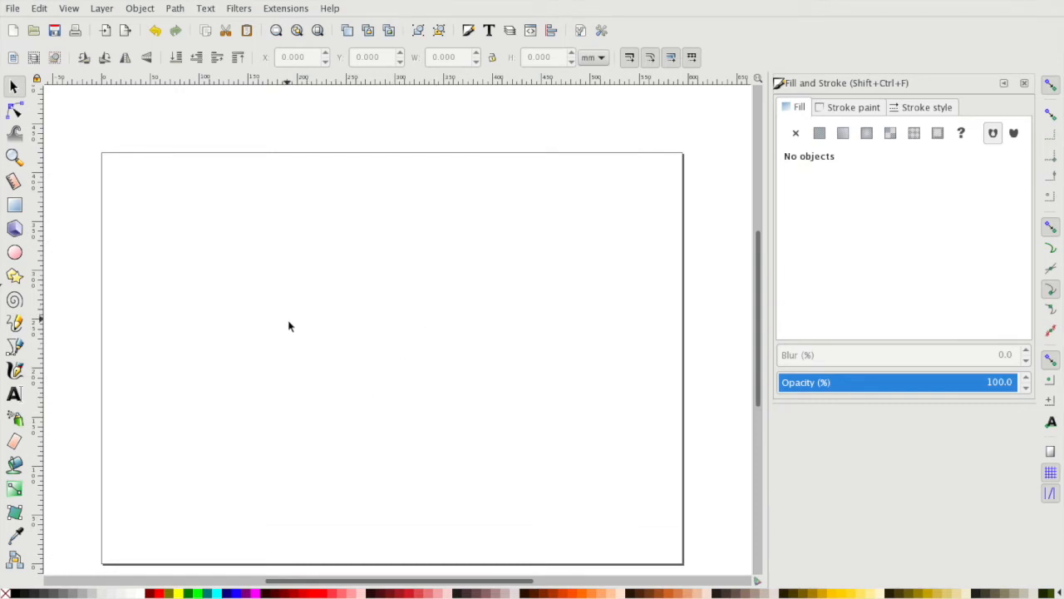
pyautogui.moveTo(301, 344)
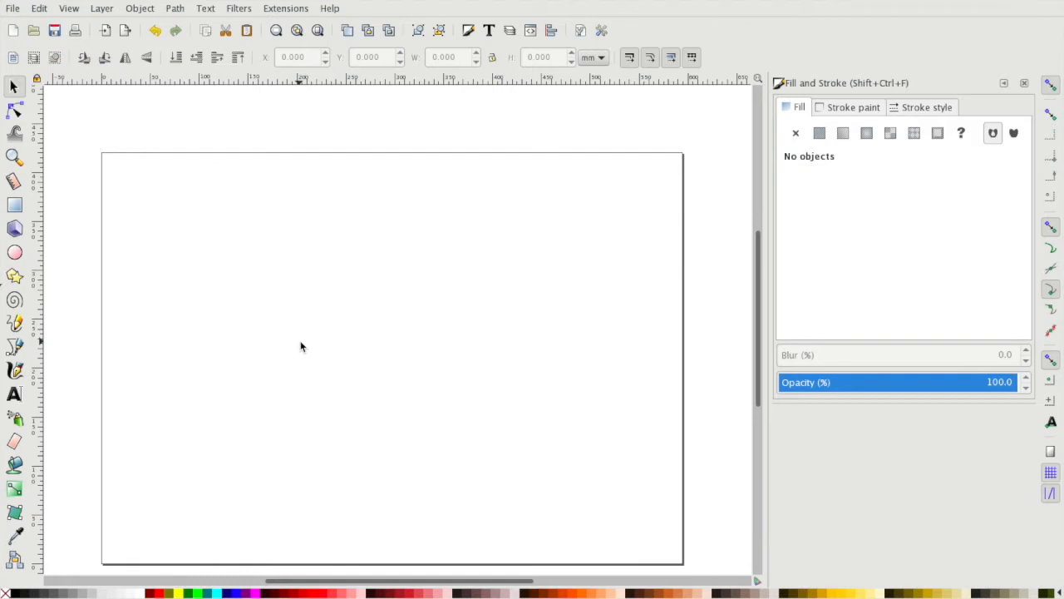
pyautogui.moveTo(1037, 528)
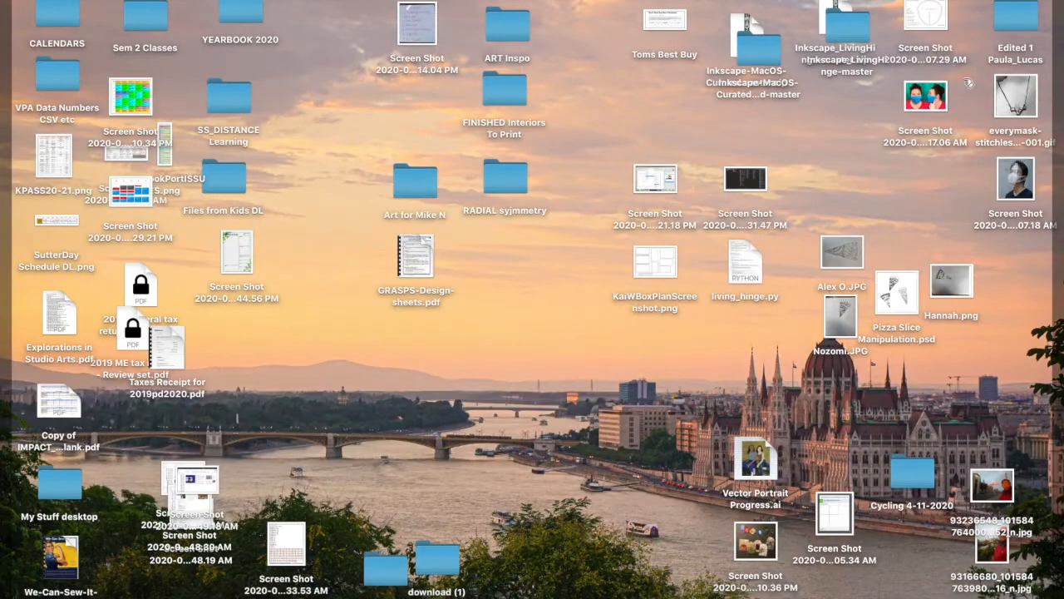
# Quick Look KaiWBoxPlanScreenshot.png and enlarge its preview window
pyautogui.click(655, 262)
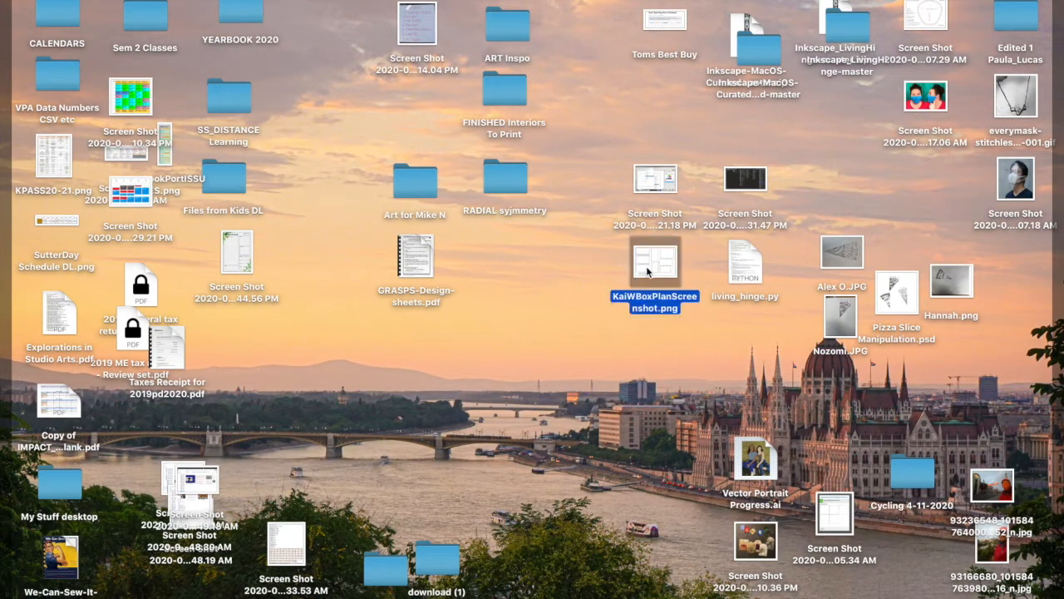
pyautogui.doubleClick(654, 262)
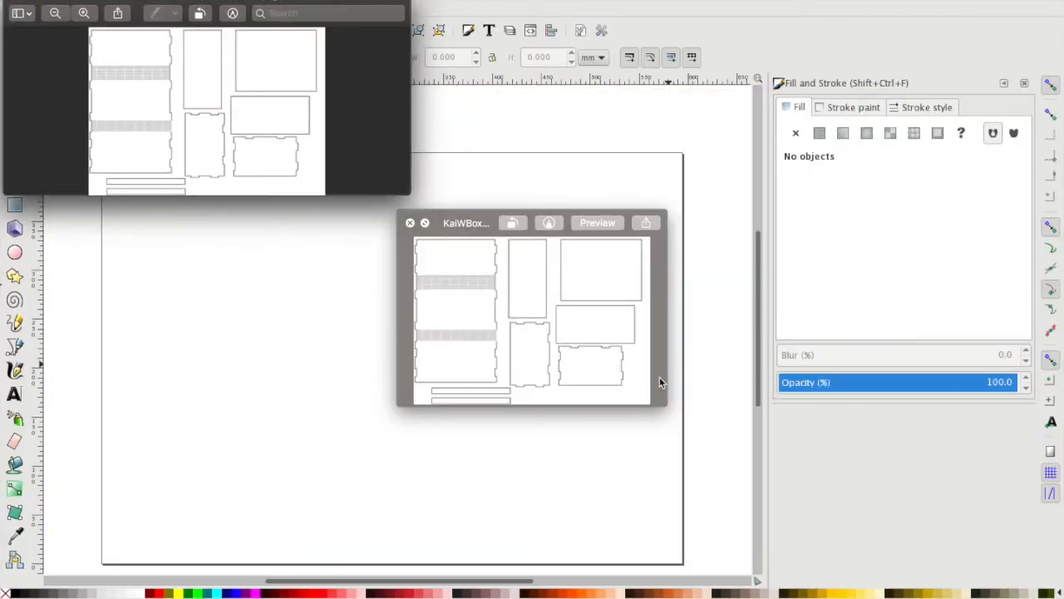
pyautogui.moveTo(661, 403); pyautogui.dragTo(837, 532)
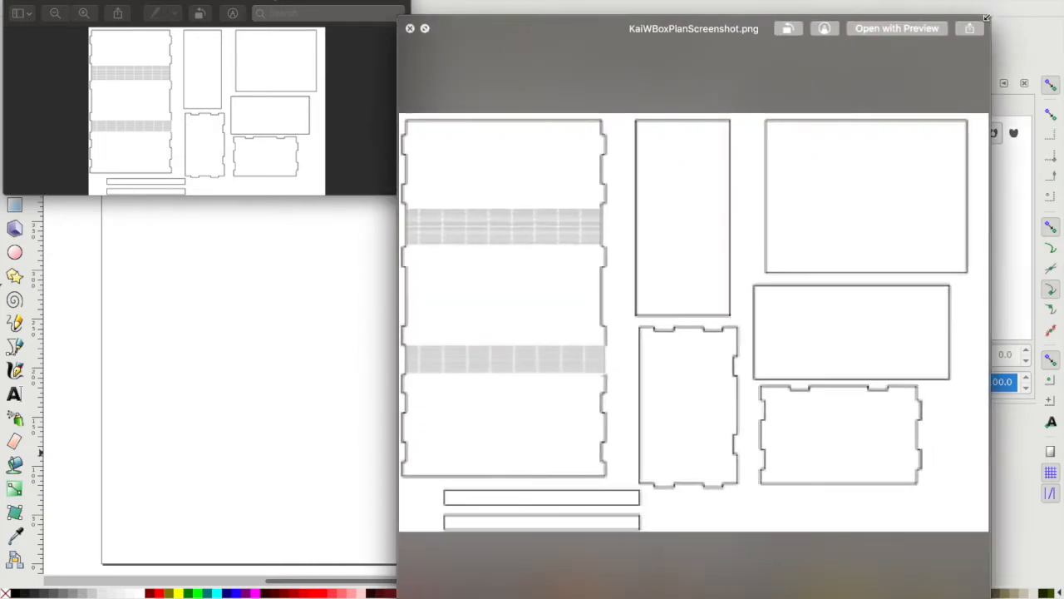
pyautogui.moveTo(480, 235)
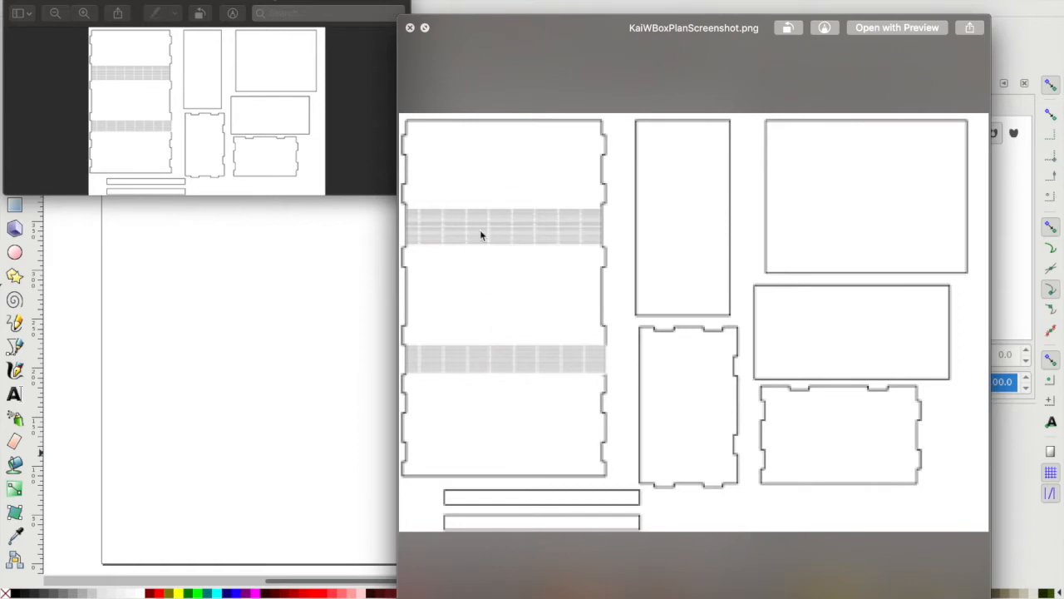
pyautogui.moveTo(491, 212)
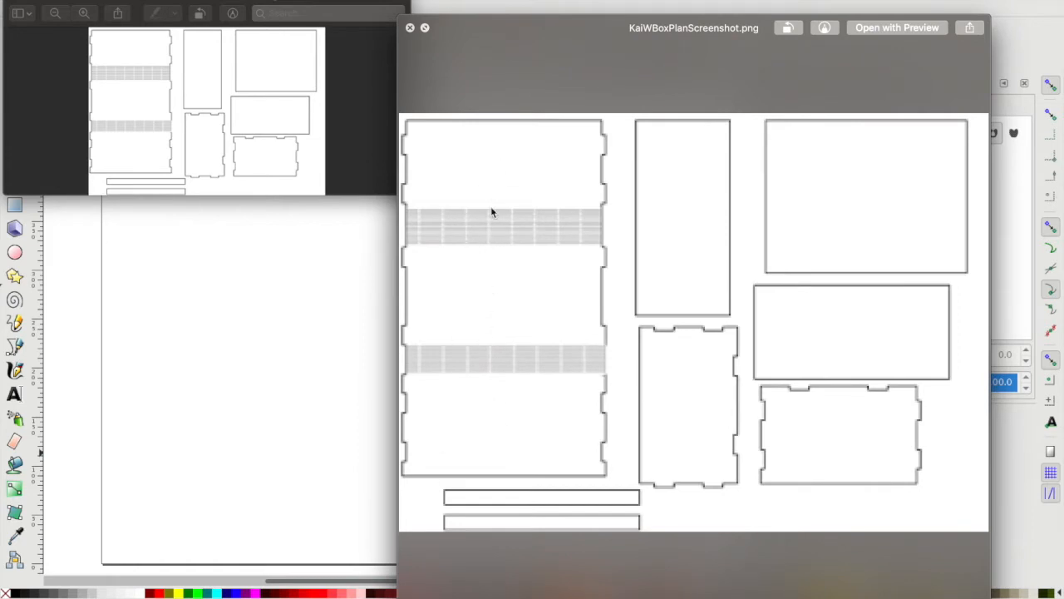
pyautogui.moveTo(504, 224)
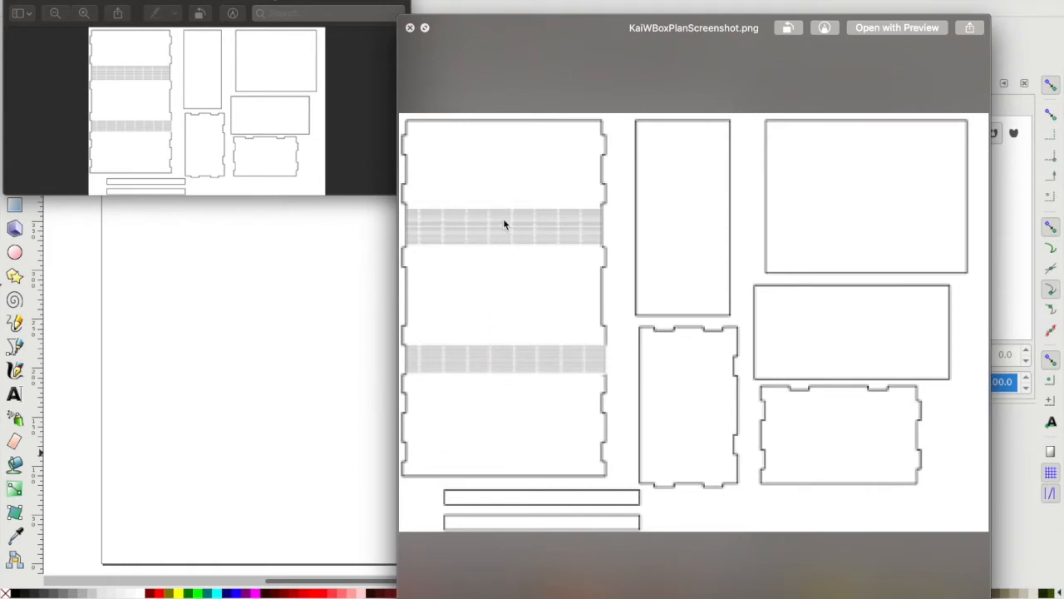
pyautogui.moveTo(476, 252)
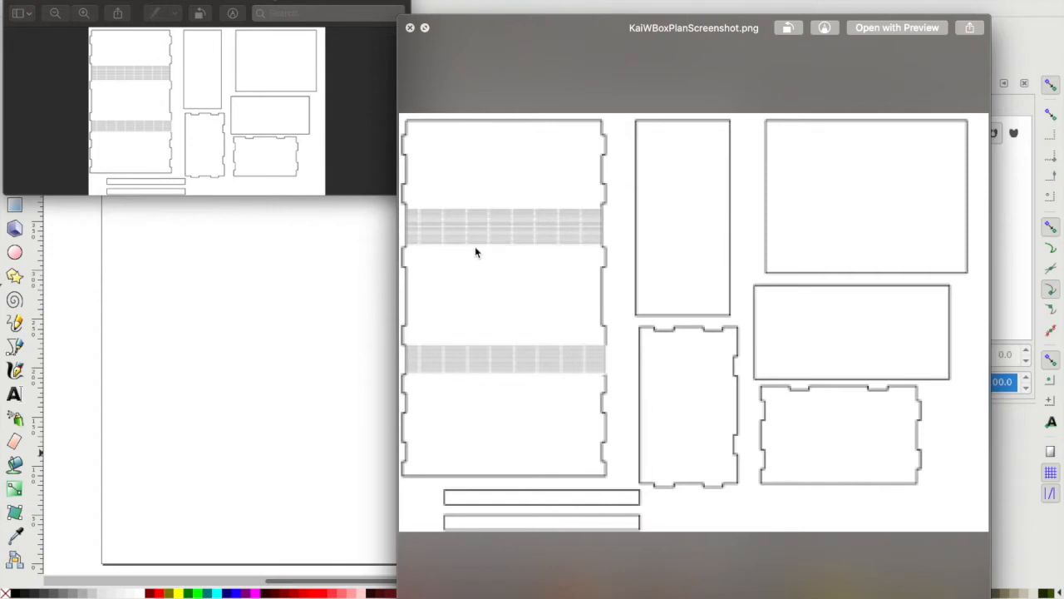
pyautogui.moveTo(419, 215)
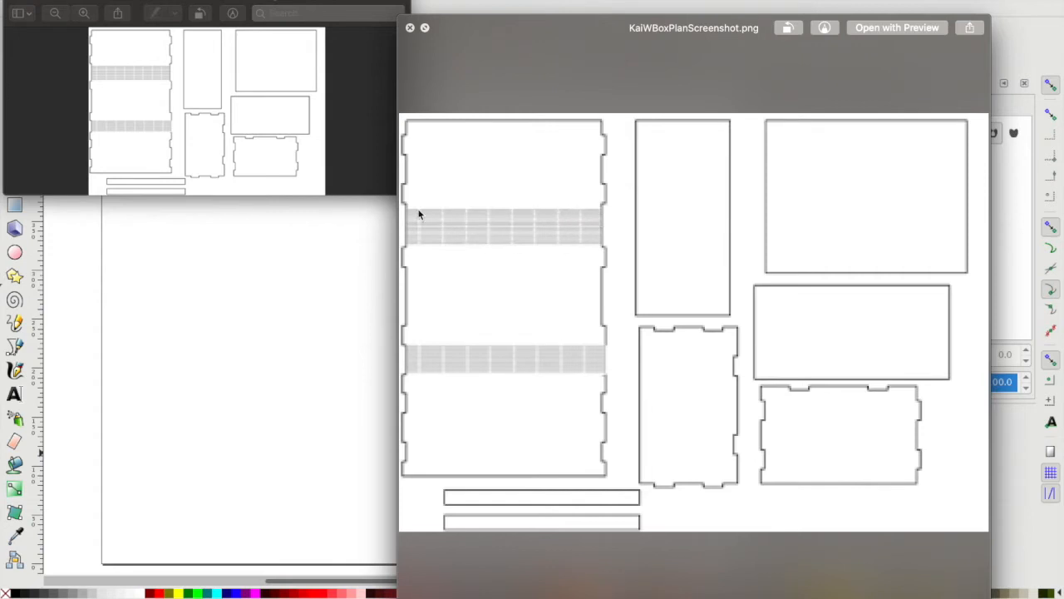
pyautogui.moveTo(487, 214)
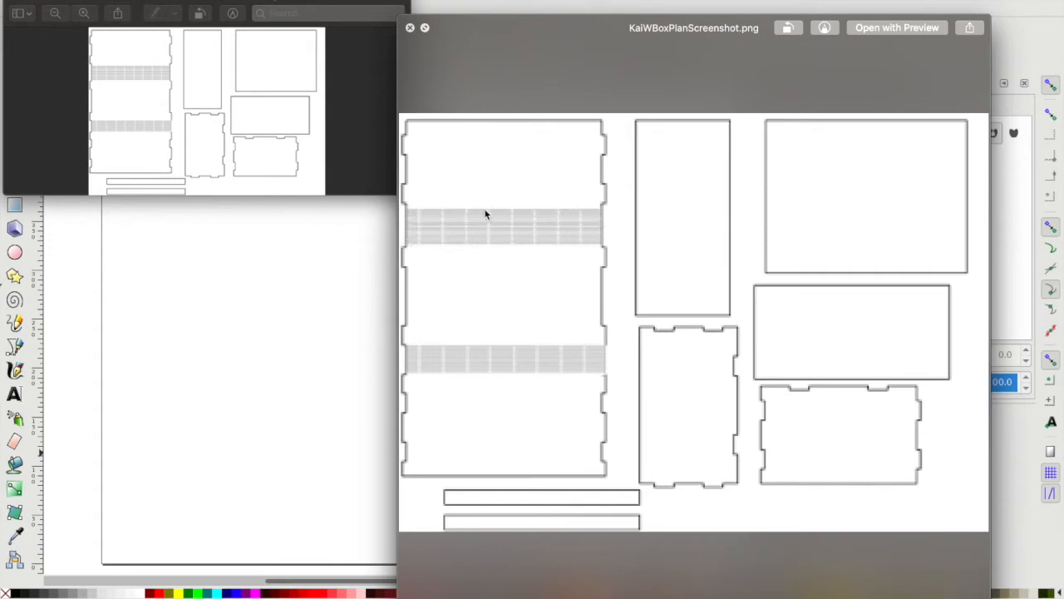
pyautogui.moveTo(513, 236)
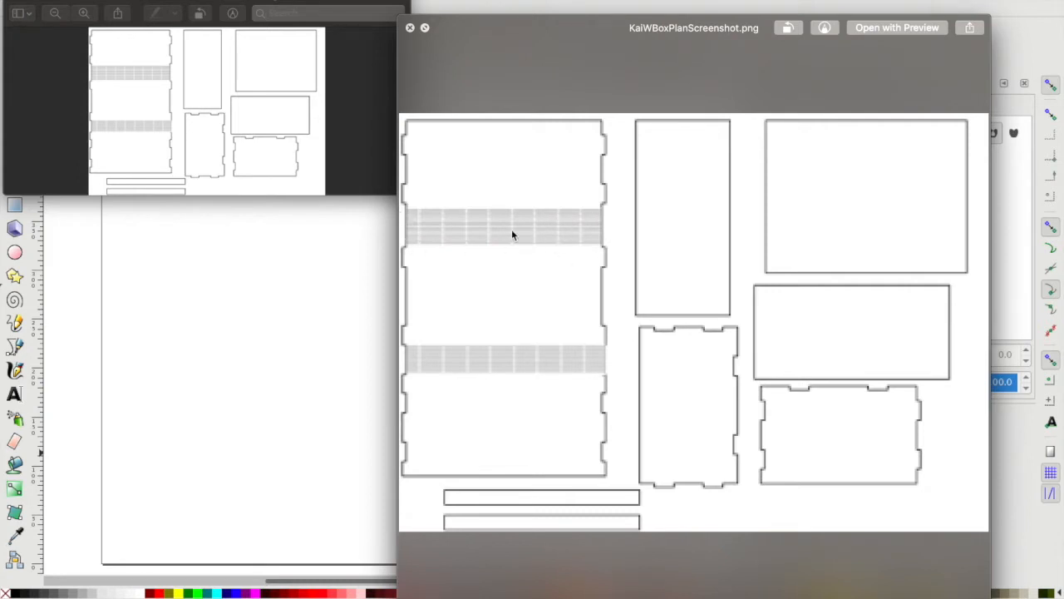
pyautogui.moveTo(406, 594)
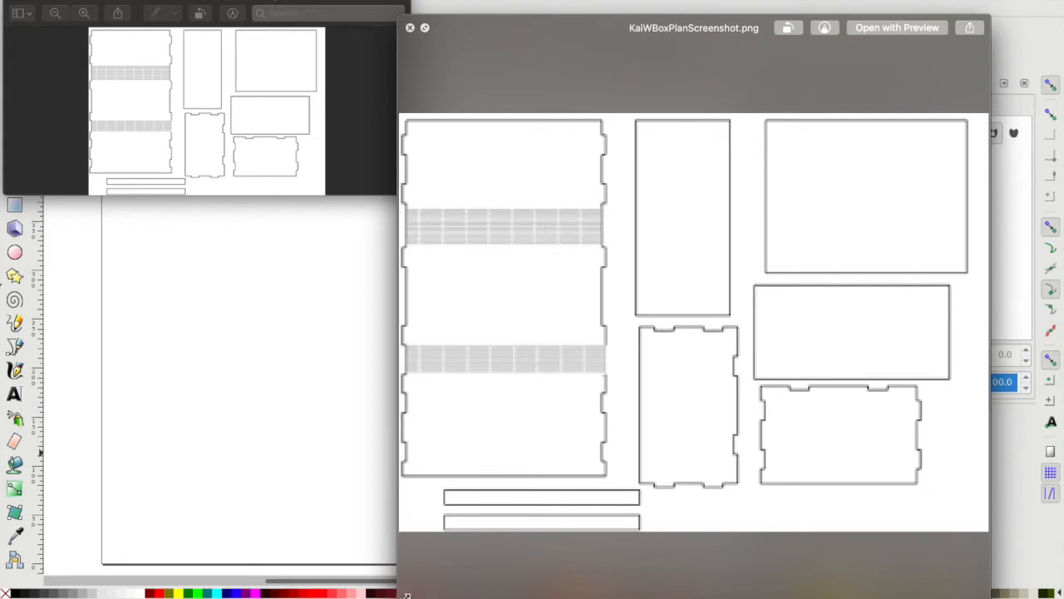
pyautogui.moveTo(594, 377)
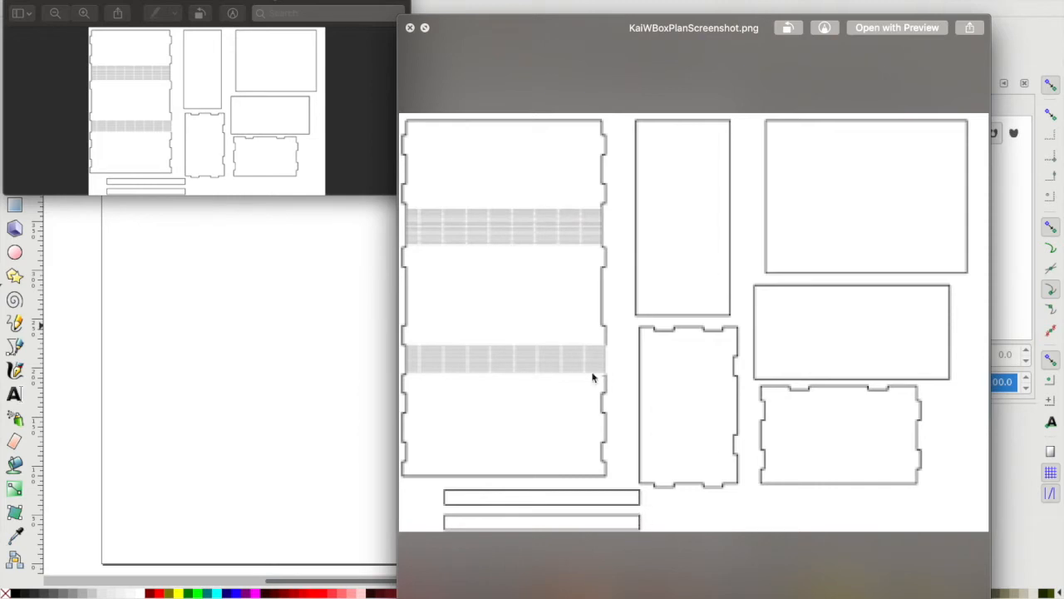
pyautogui.moveTo(511, 233)
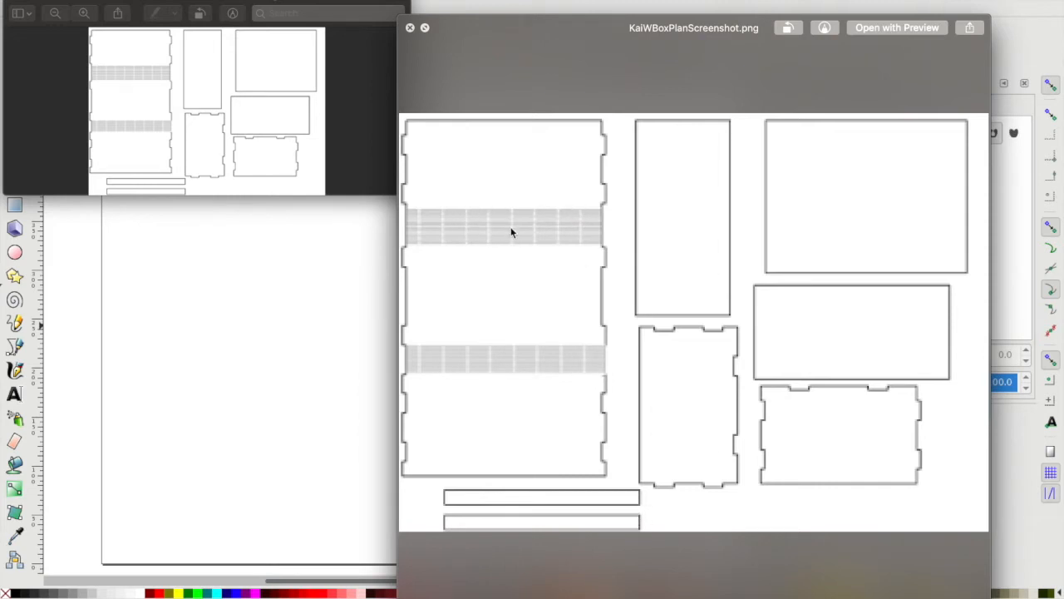
pyautogui.moveTo(408, 212)
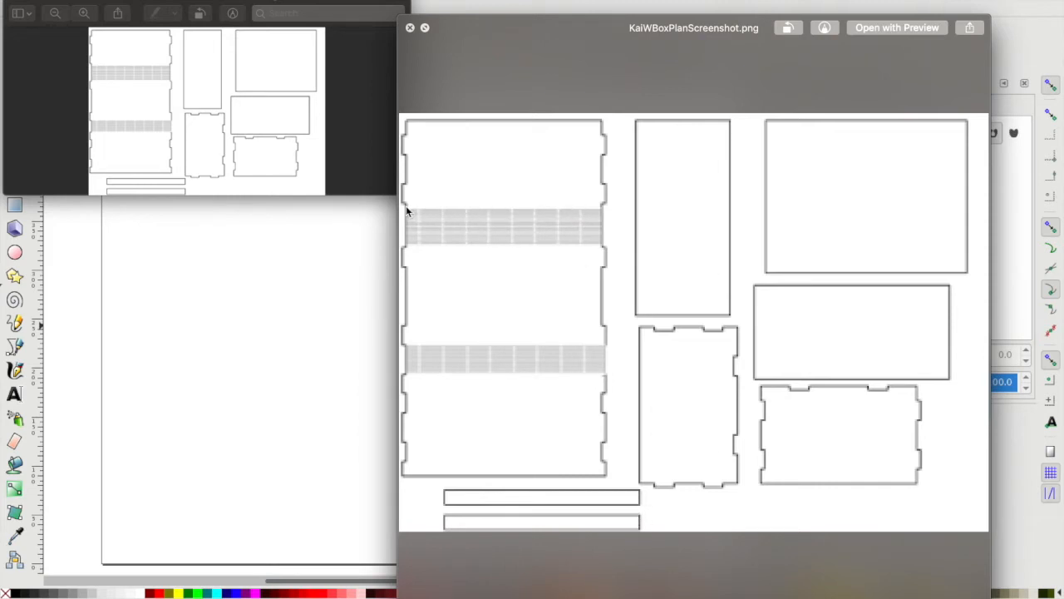
pyautogui.moveTo(601, 253)
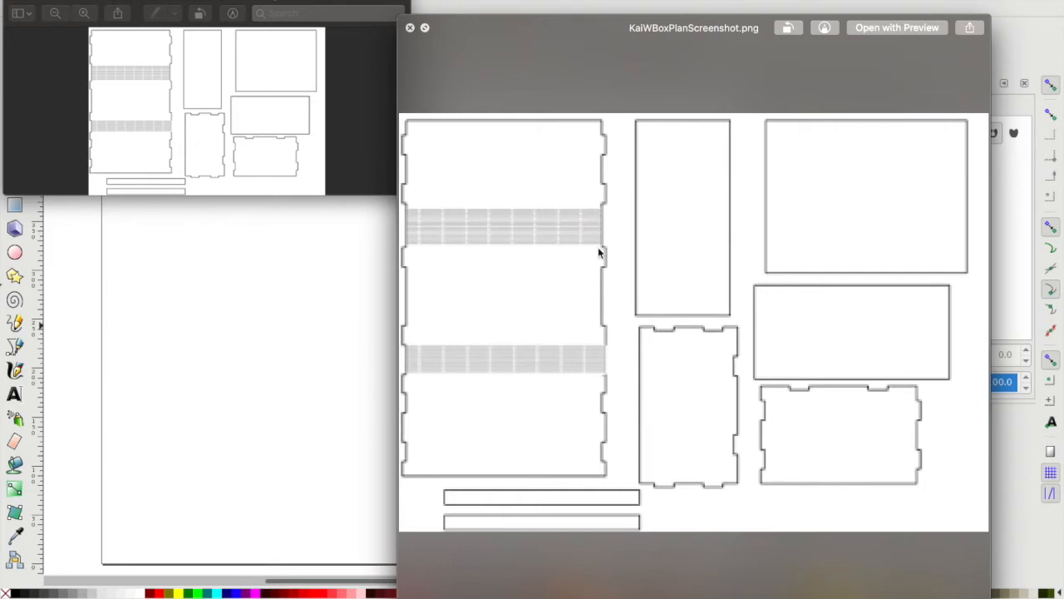
pyautogui.moveTo(288, 302)
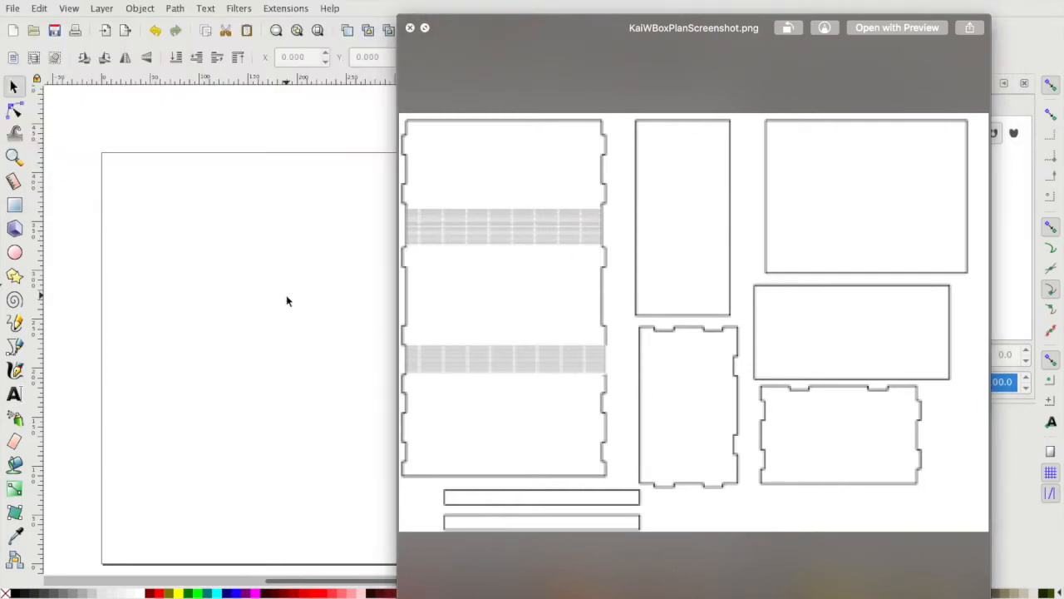
pyautogui.moveTo(373, 263)
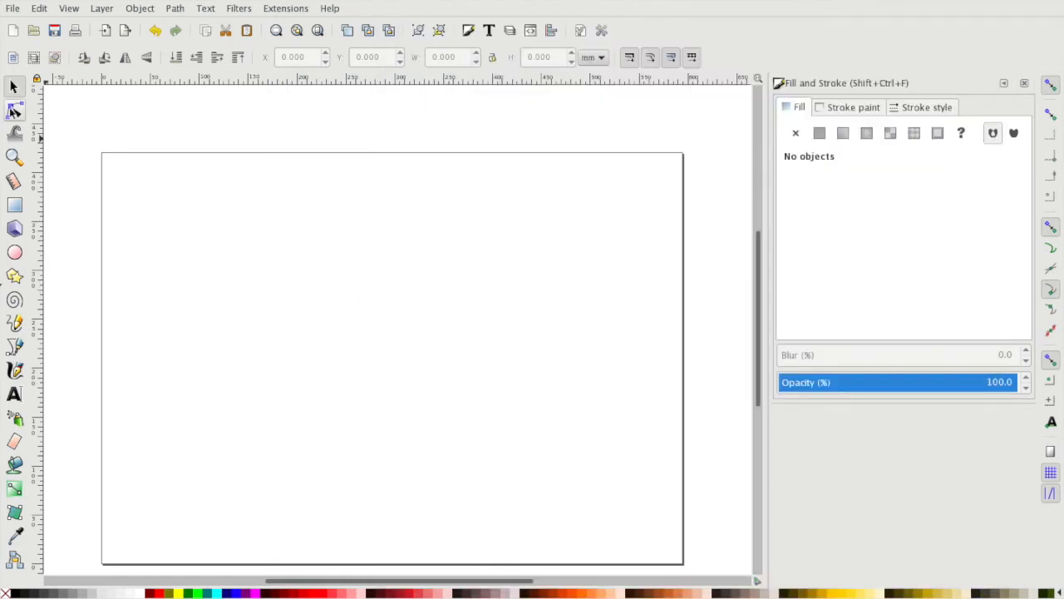
pyautogui.moveTo(48, 338)
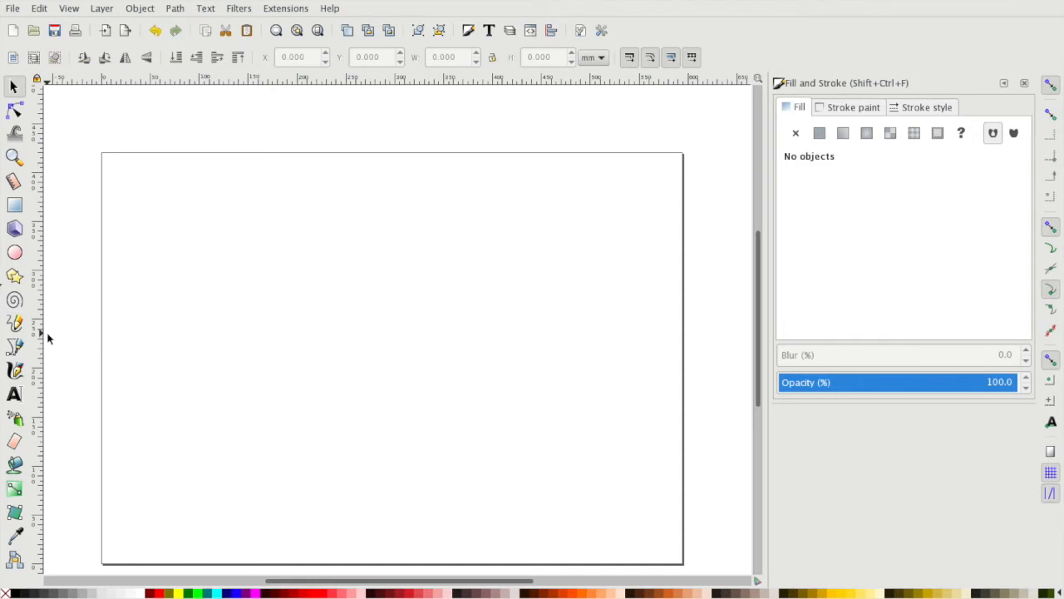
pyautogui.moveTo(39, 338)
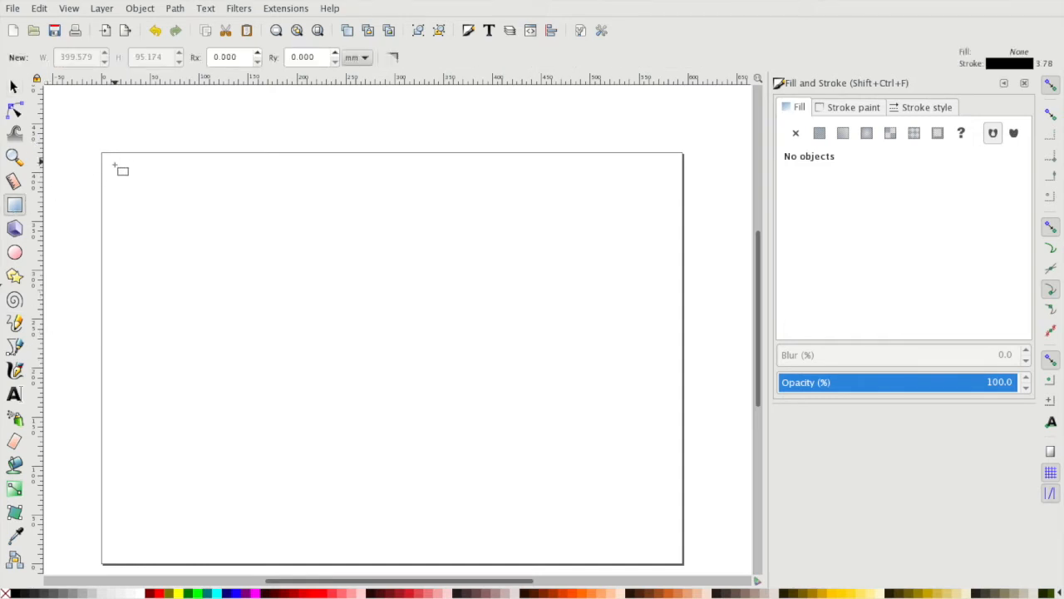
# Draw a tall rectangle about 76 × 288 mm near the page's left edge
pyautogui.moveTo(117, 166); pyautogui.dragTo(203, 403)
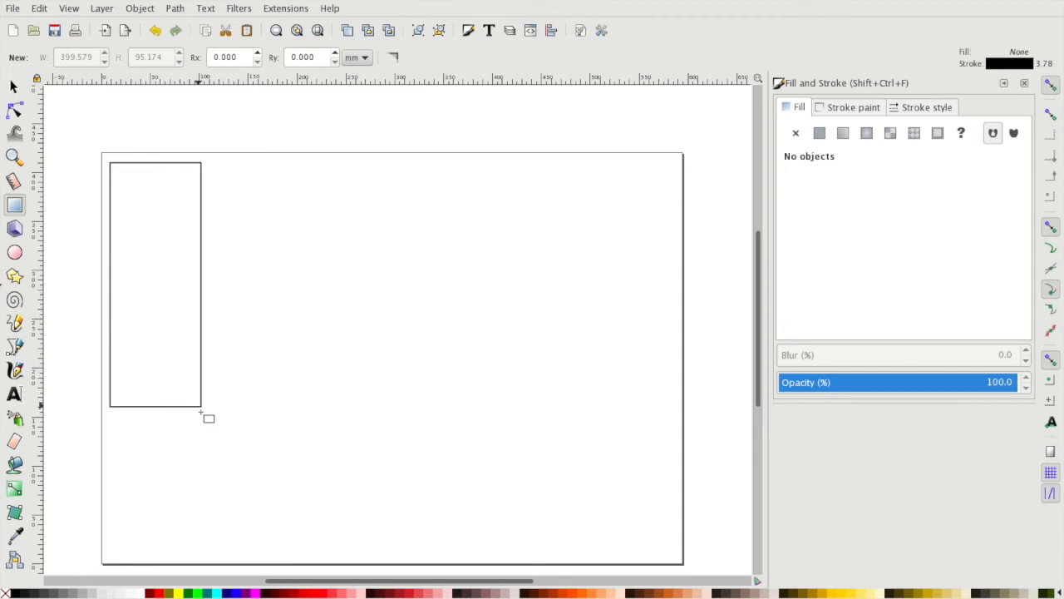
pyautogui.moveTo(208, 417); pyautogui.dragTo(185, 449)
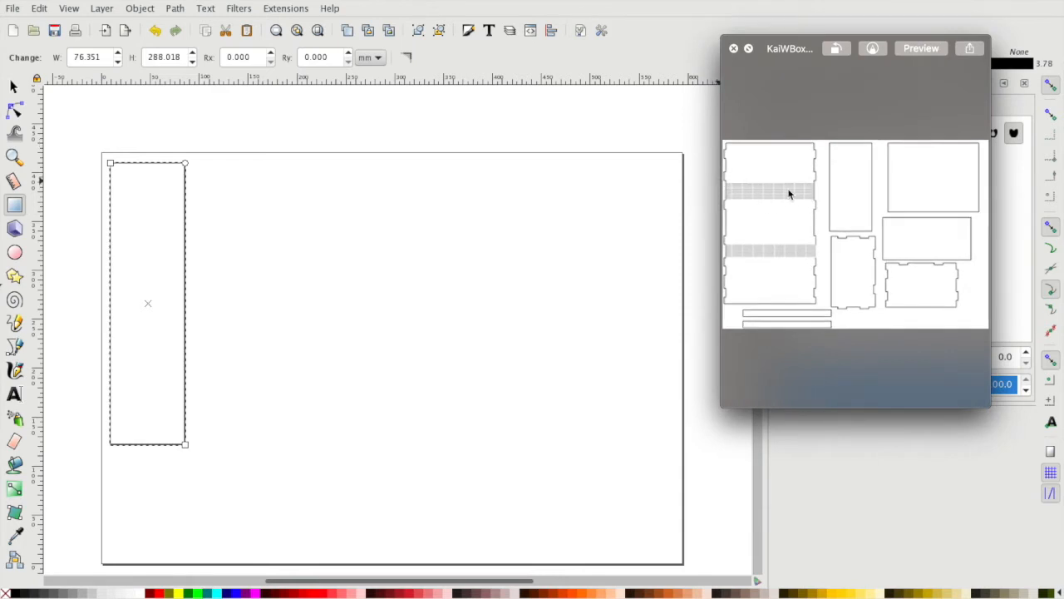
pyautogui.moveTo(167, 265)
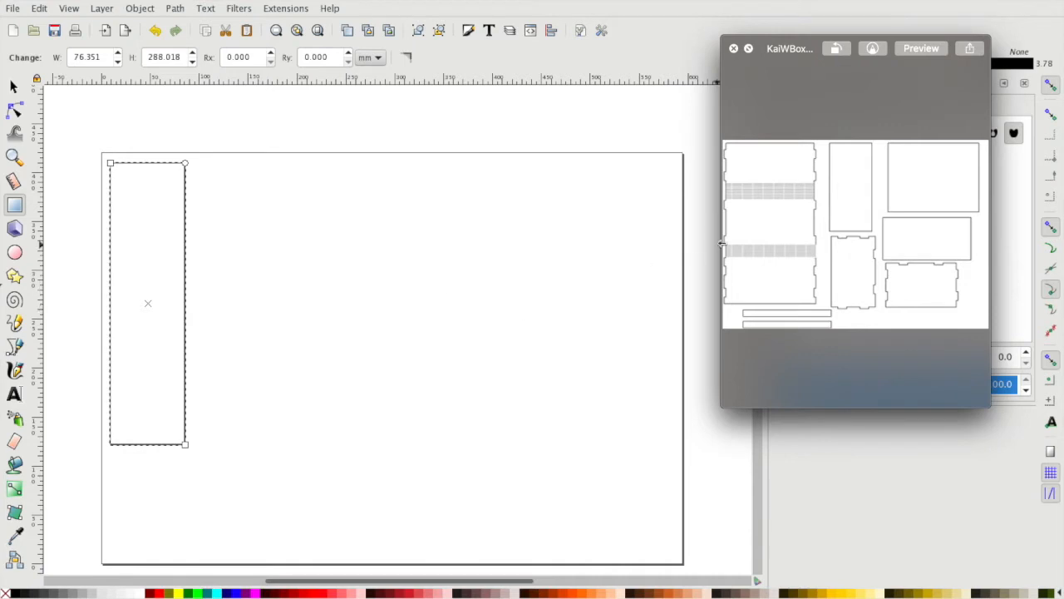
pyautogui.moveTo(118, 322)
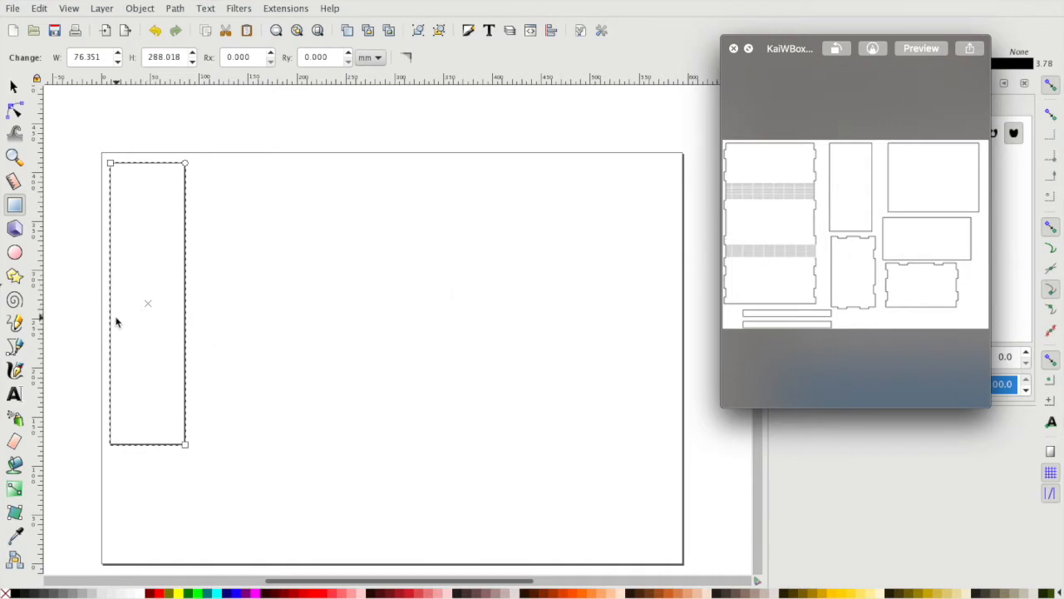
pyautogui.moveTo(295, 95)
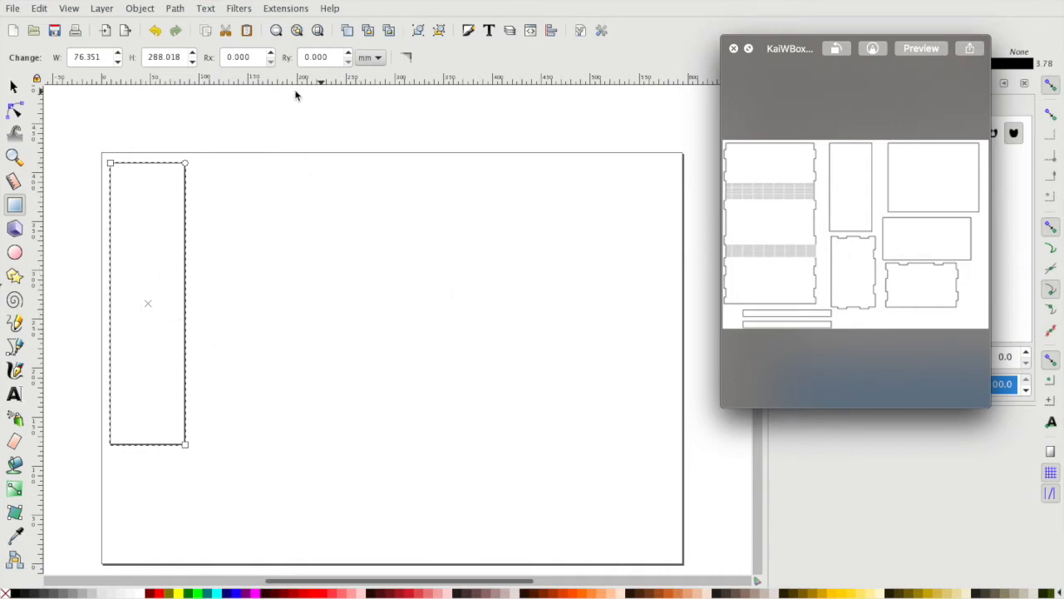
pyautogui.moveTo(135, 322)
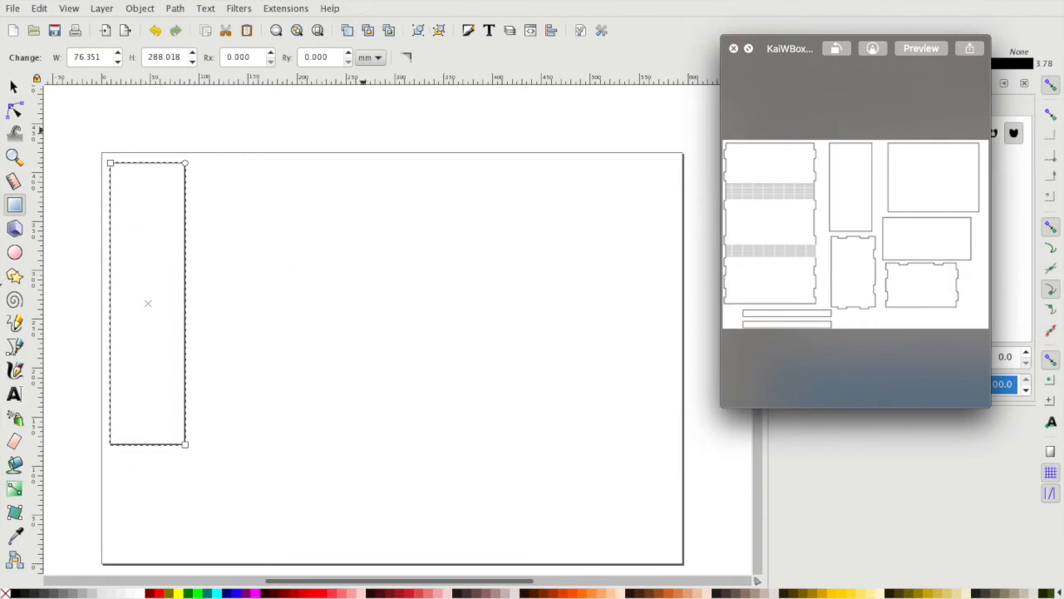
pyautogui.moveTo(139, 258)
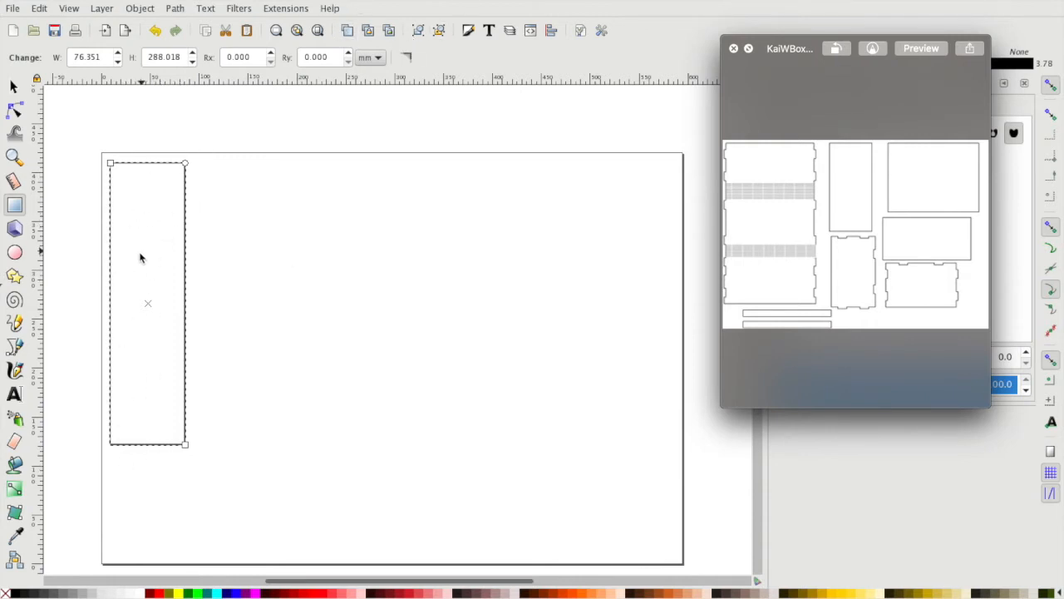
pyautogui.moveTo(292, 8)
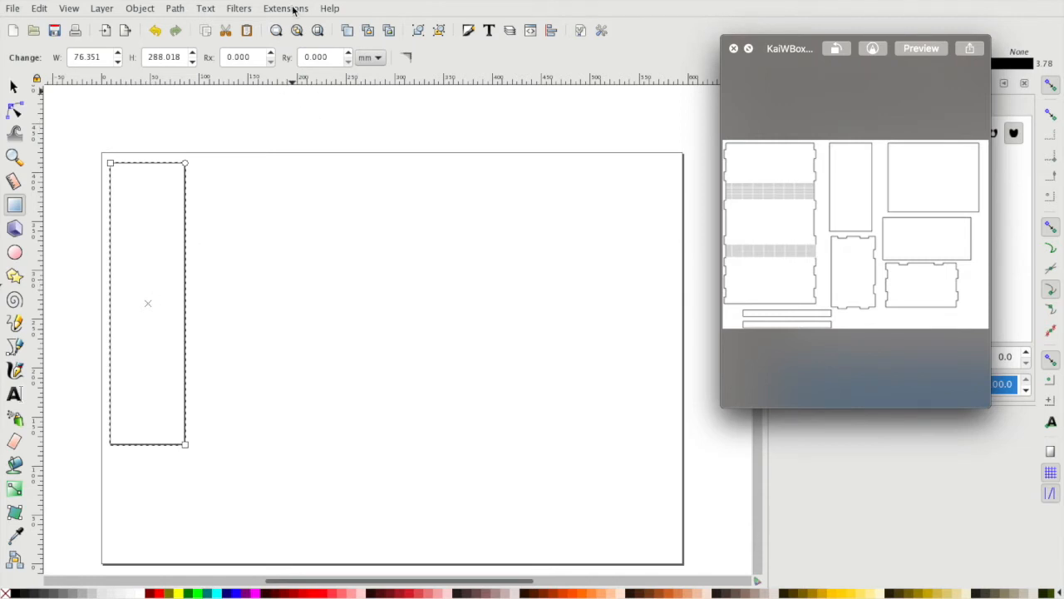
# Apply Render > Living Hinge with 10 mm cuts, 3 mm gaps, 1 mm separation
pyautogui.click(285, 8)
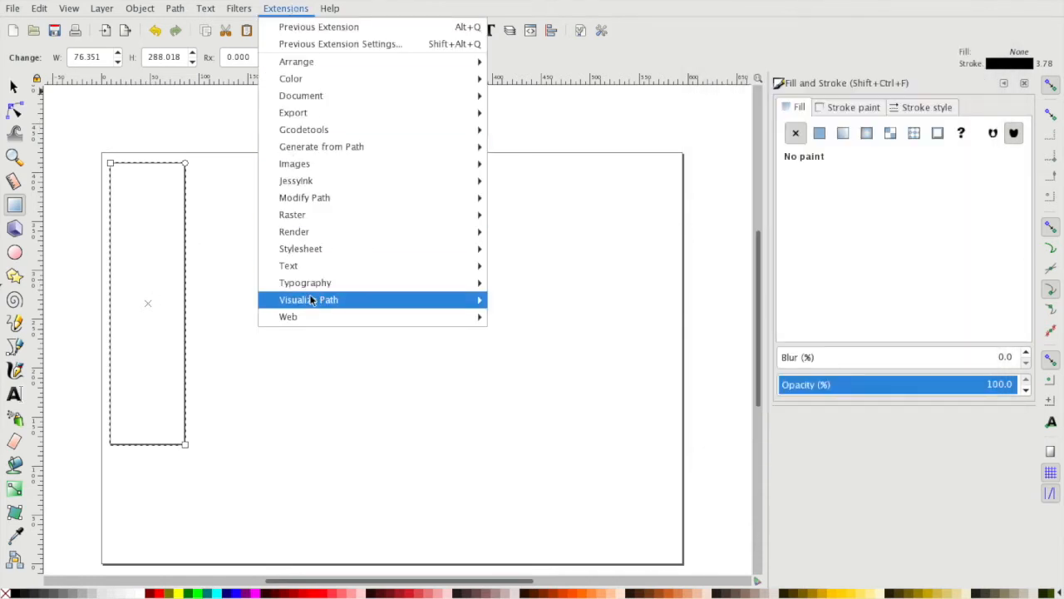
pyautogui.moveTo(293, 231)
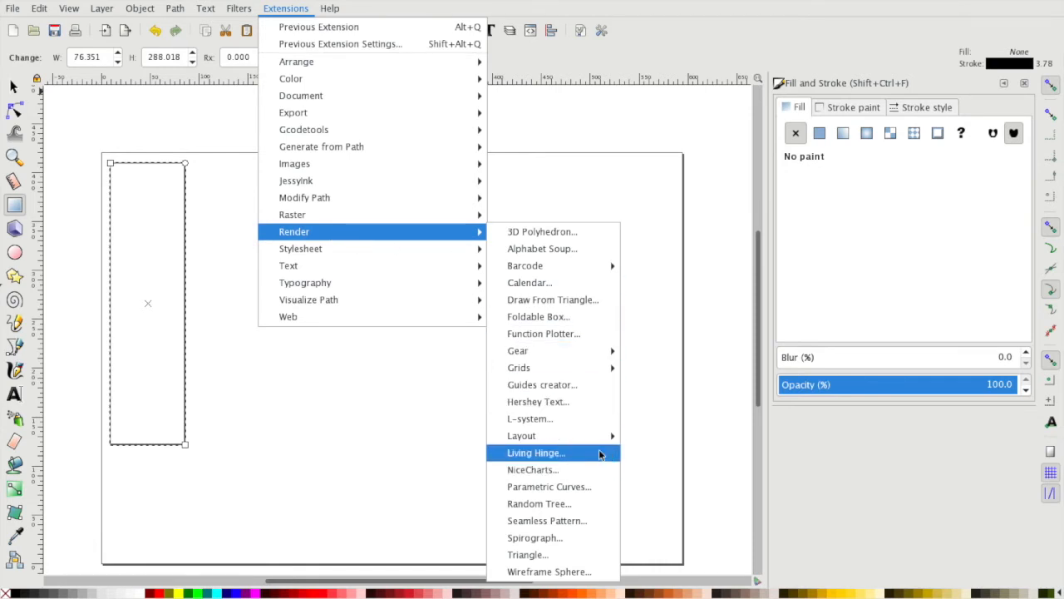
pyautogui.click(535, 452)
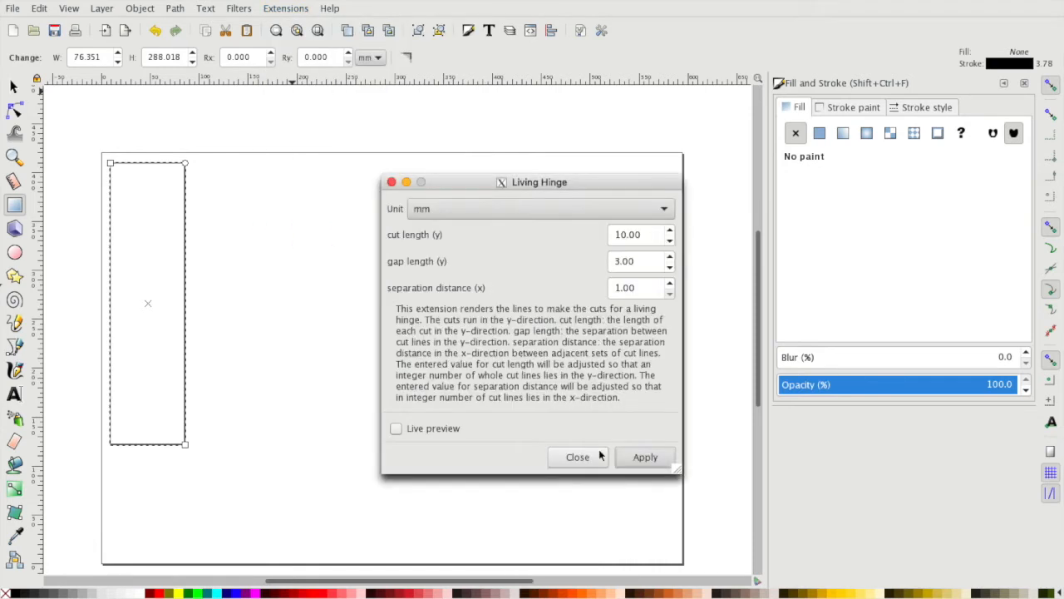
pyautogui.moveTo(645, 312)
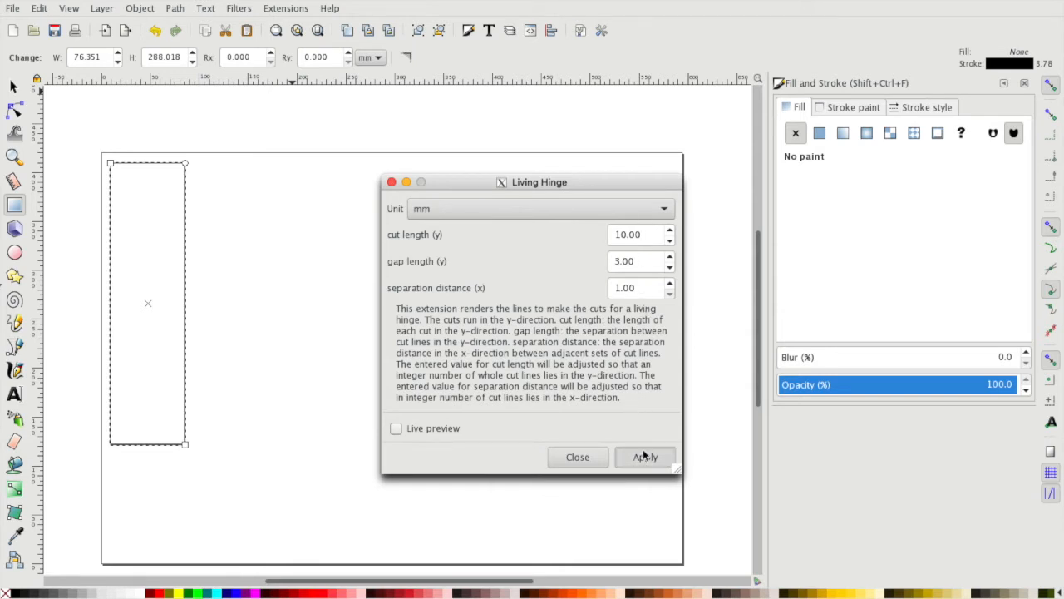
pyautogui.click(646, 457)
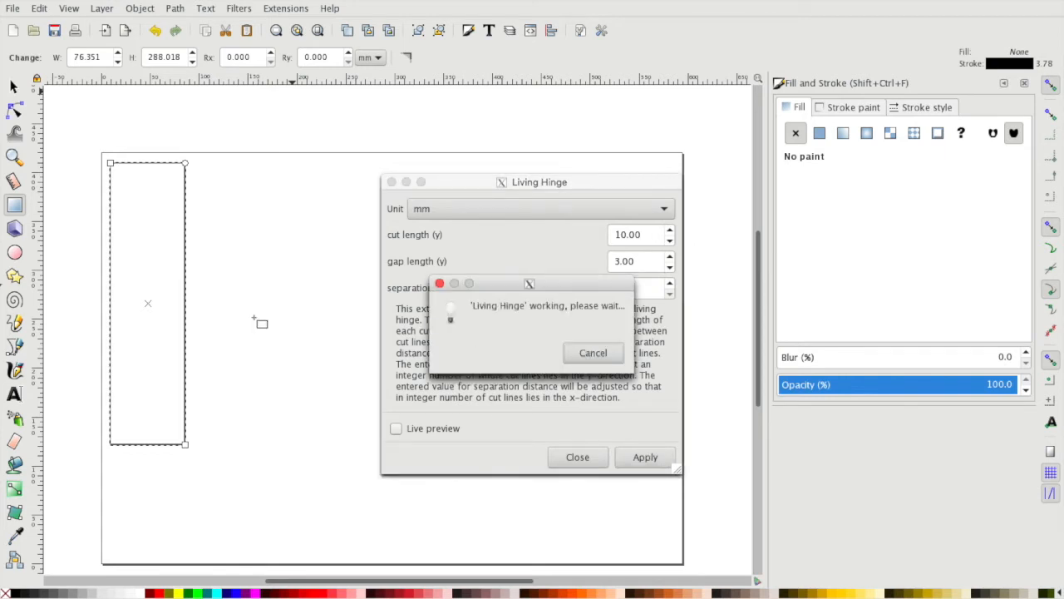
pyautogui.moveTo(191, 345)
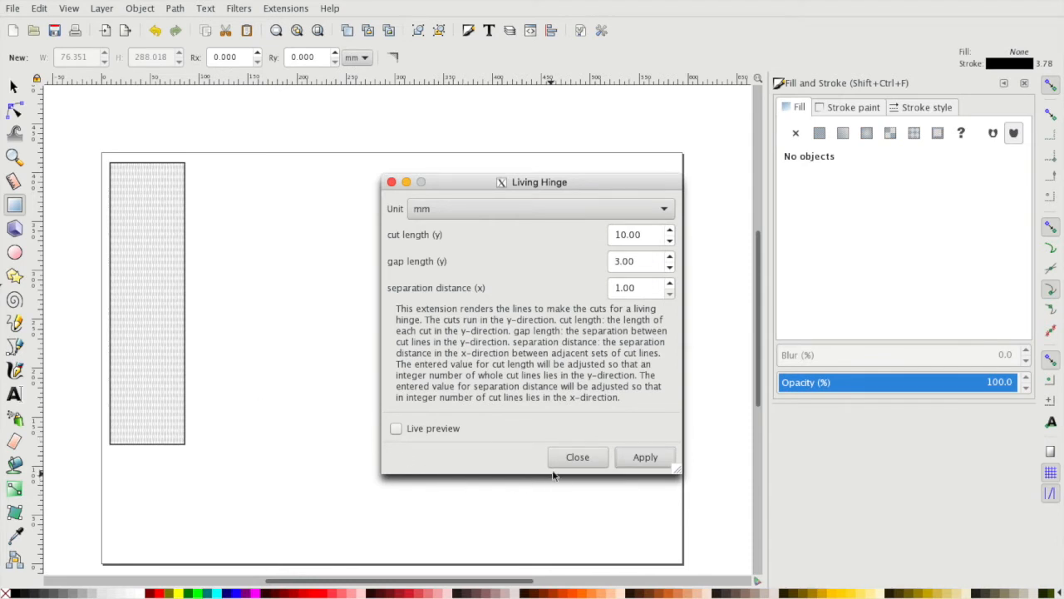
pyautogui.moveTo(561, 384)
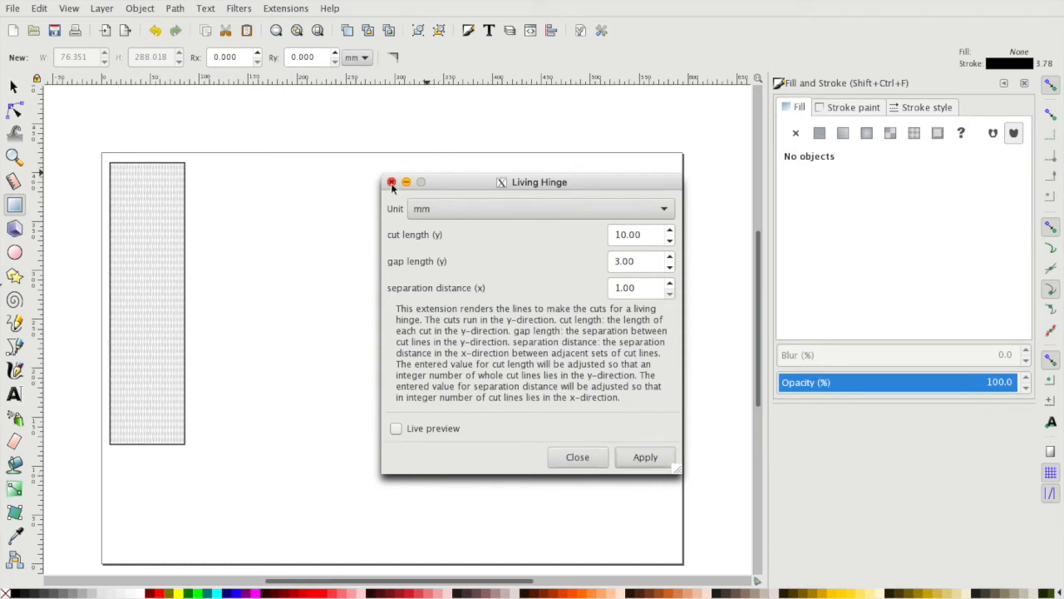
# Close the Living Hinge dialog to reveal the staggered vertical cut lines
pyautogui.click(391, 182)
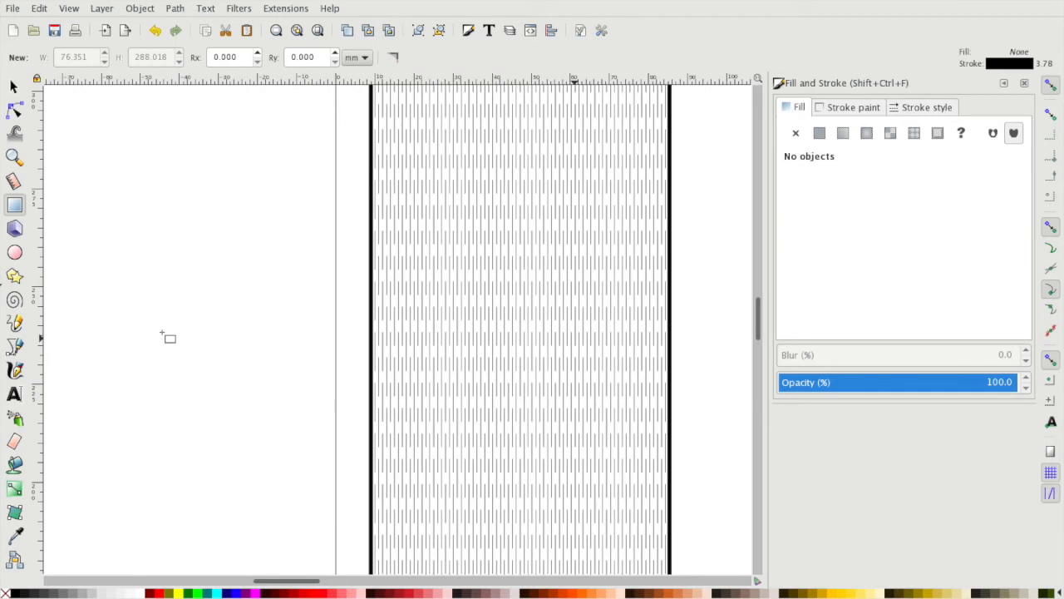
pyautogui.moveTo(557, 368)
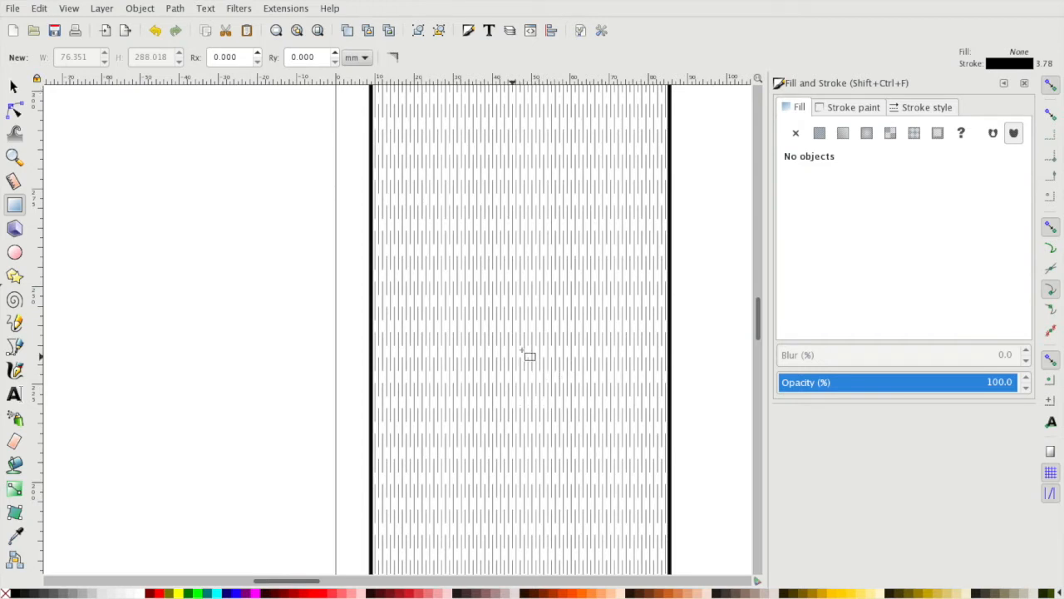
pyautogui.moveTo(525, 332)
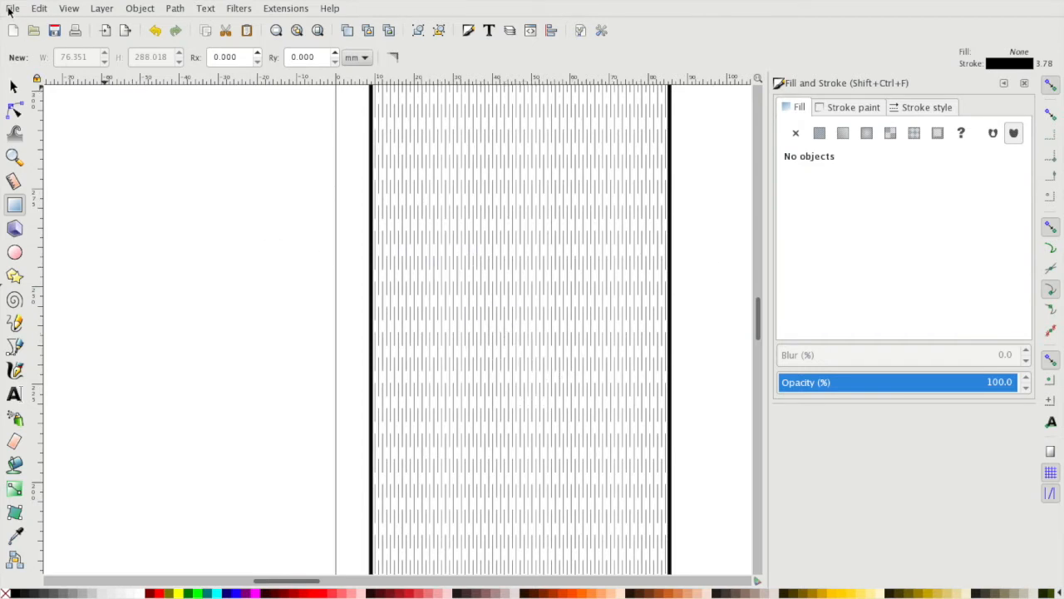
# Save the drawing to the Desktop as 'LivingHinge for Table.svg' in Inkscape SVG format
pyautogui.click(12, 8)
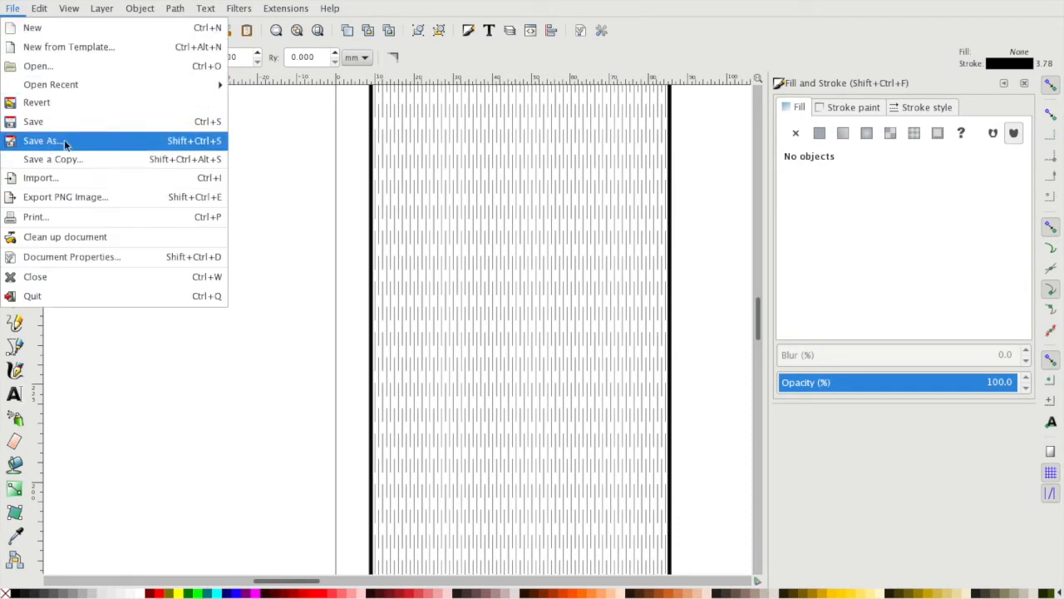
pyautogui.click(42, 141)
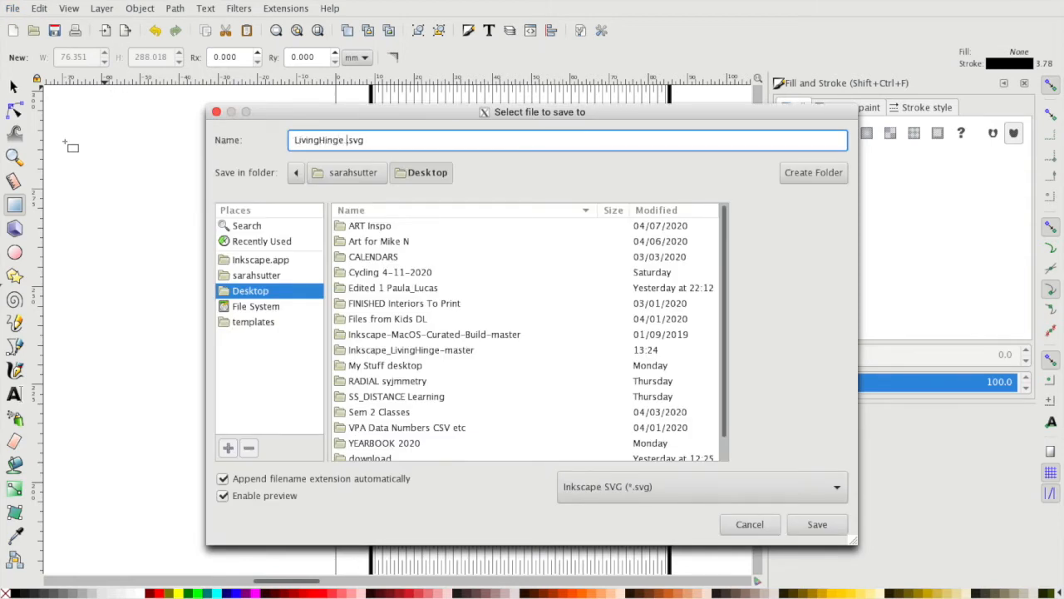
pyautogui.write('for T')
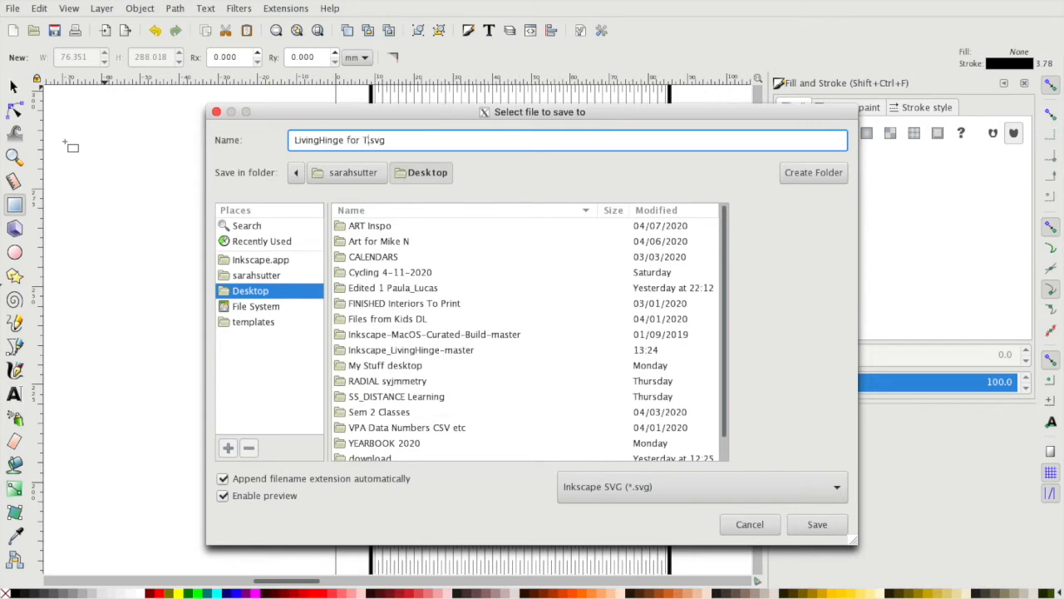
pyautogui.write('able')
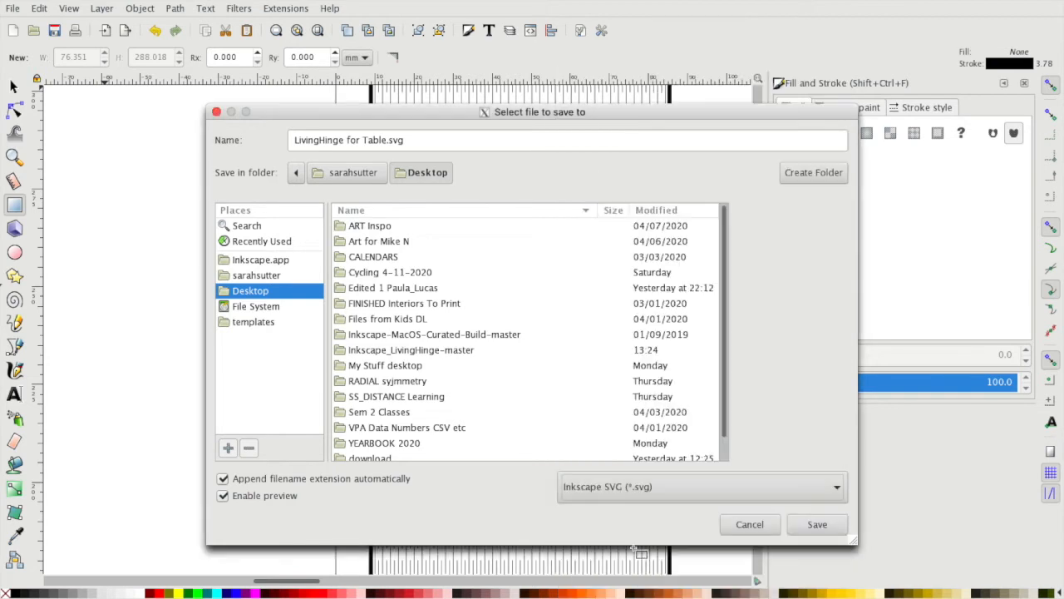
pyautogui.moveTo(817, 523)
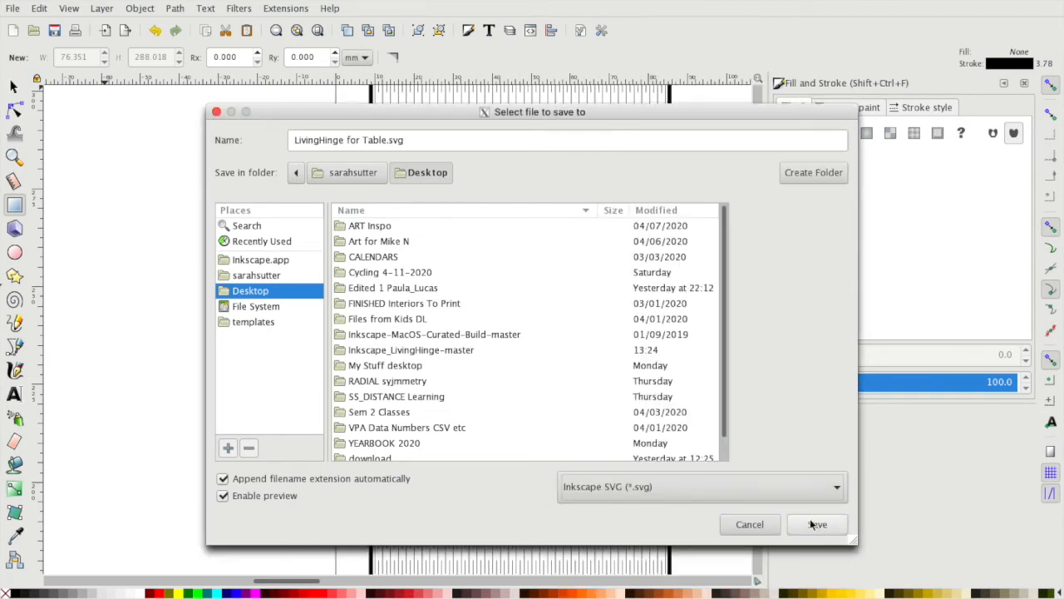
pyautogui.click(816, 523)
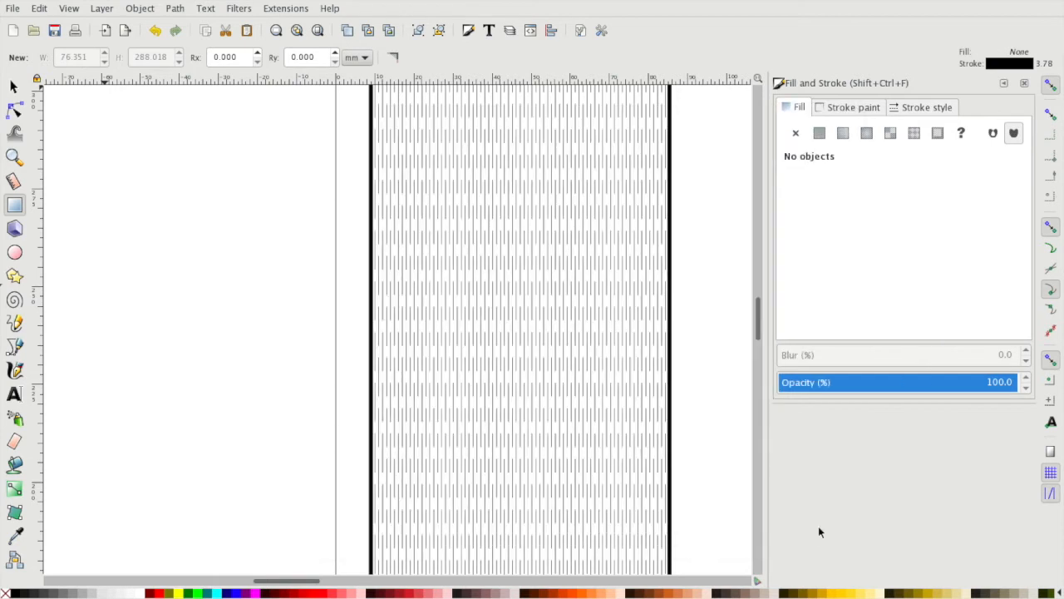
pyautogui.moveTo(220, 122)
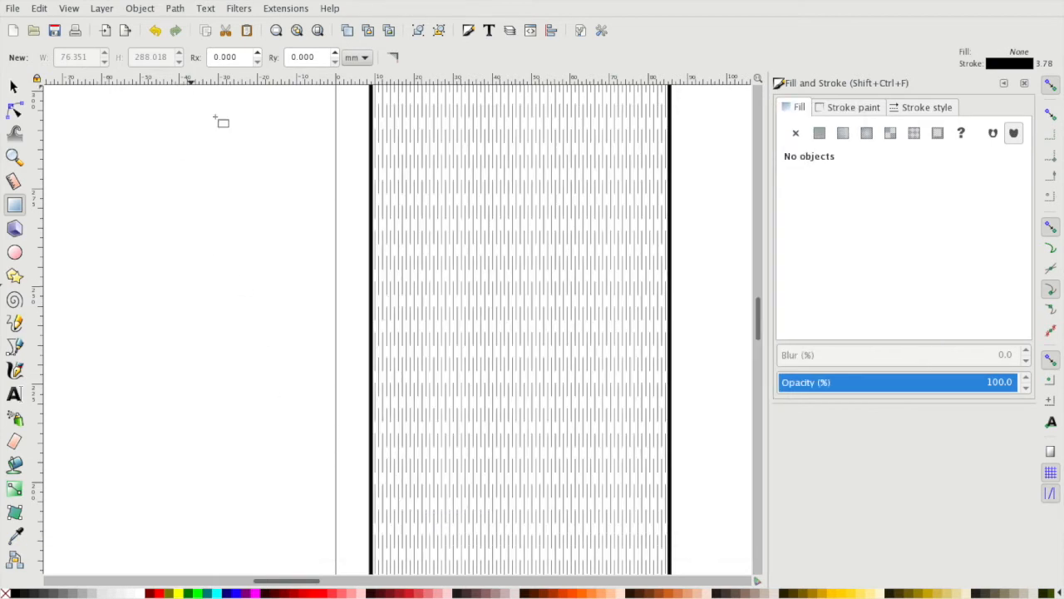
pyautogui.moveTo(414, 291)
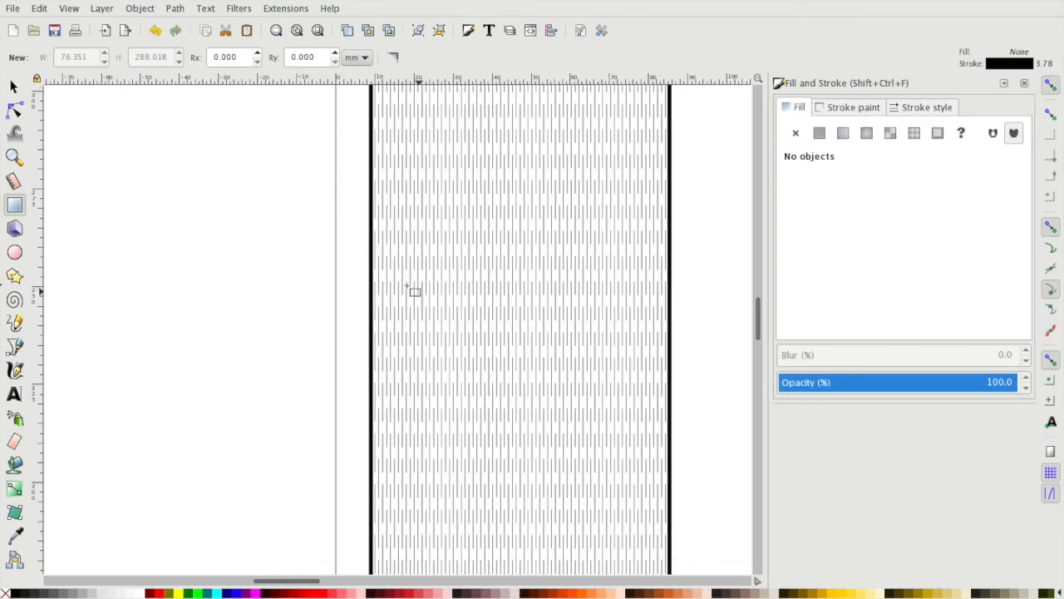
# In Illustrator, draw the box-panel rectangles, including the tall and narrow panels
pyautogui.click(101, 8)
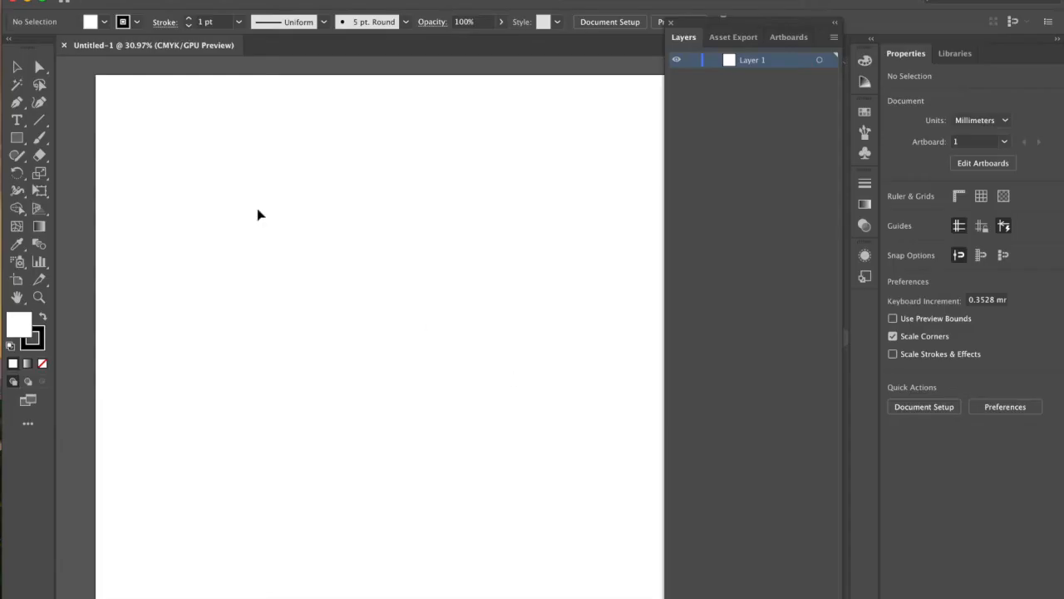
pyautogui.moveTo(384, 275)
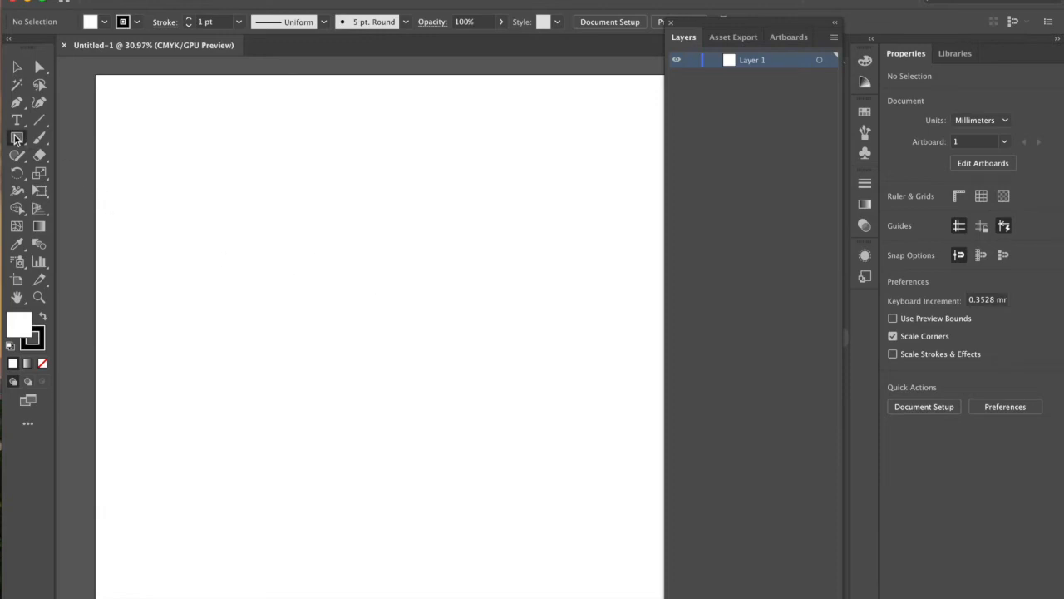
pyautogui.click(17, 137)
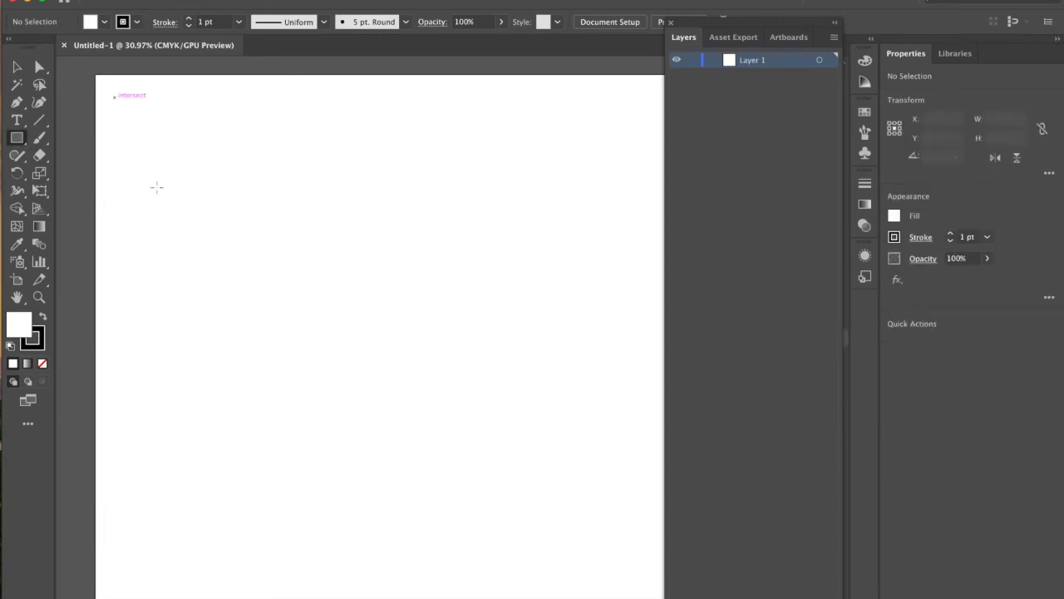
pyautogui.moveTo(115, 98); pyautogui.dragTo(334, 576)
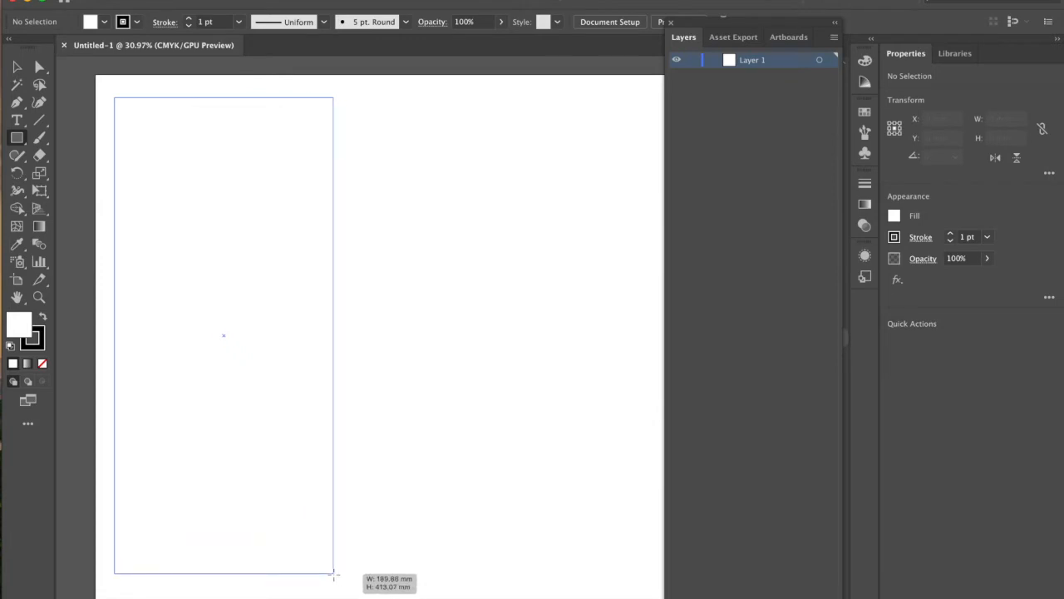
pyautogui.moveTo(114, 97); pyautogui.dragTo(333, 578)
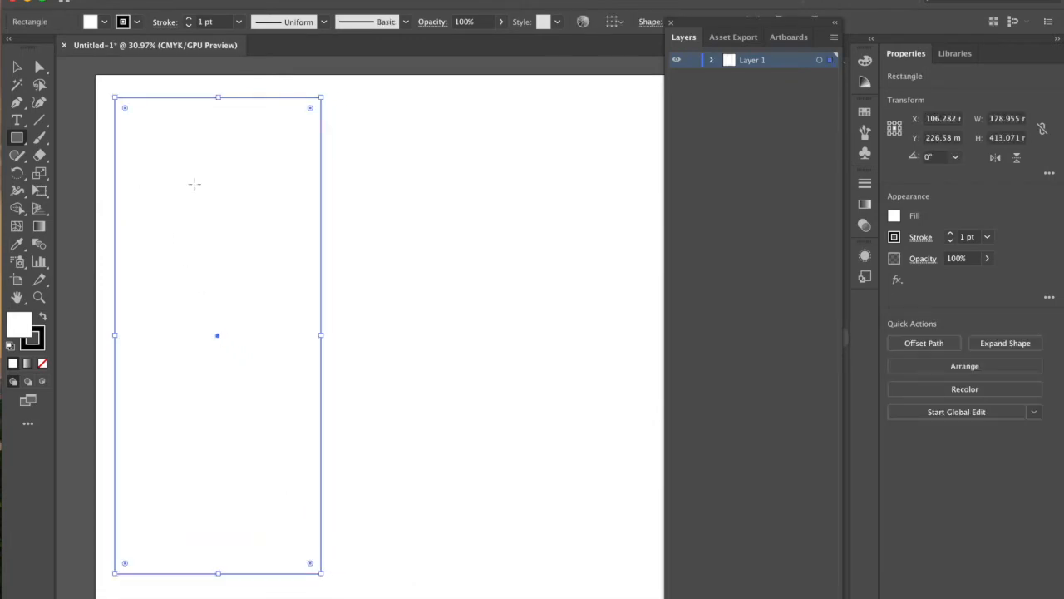
pyautogui.moveTo(394, 121)
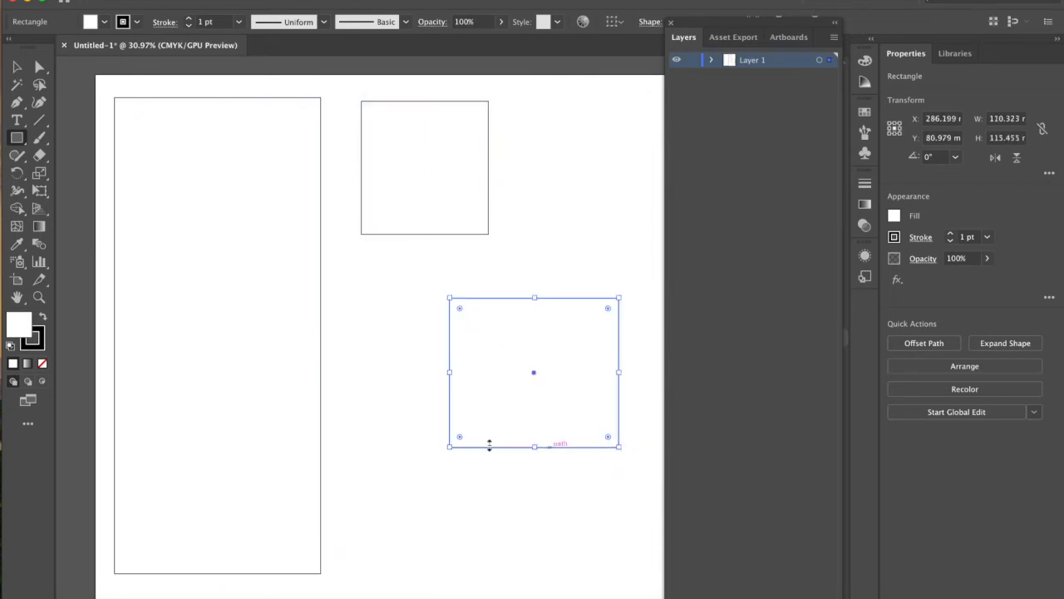
pyautogui.moveTo(533, 371); pyautogui.dragTo(387, 414)
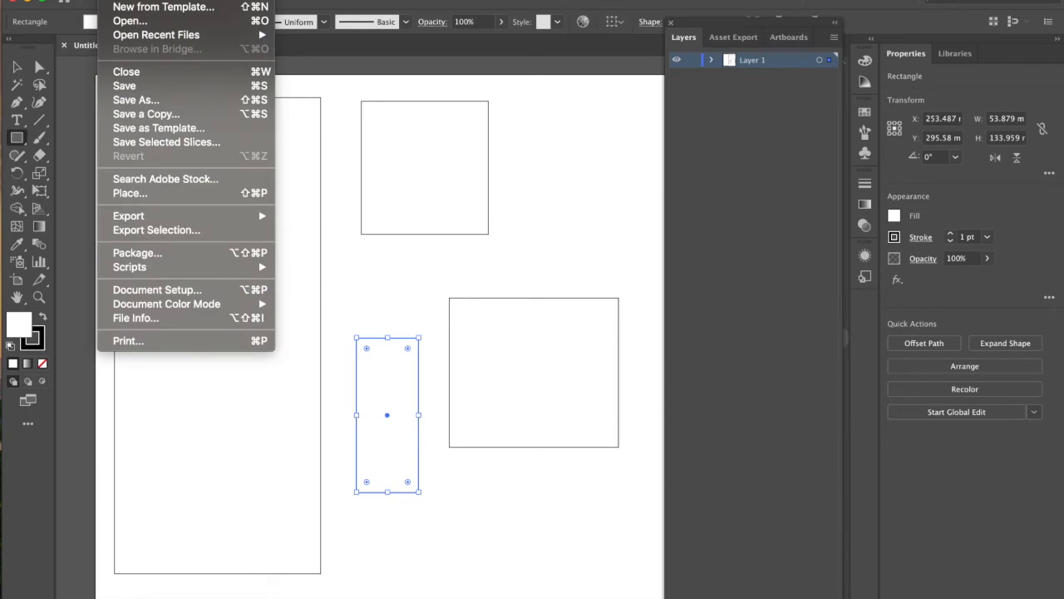
pyautogui.moveTo(129, 21)
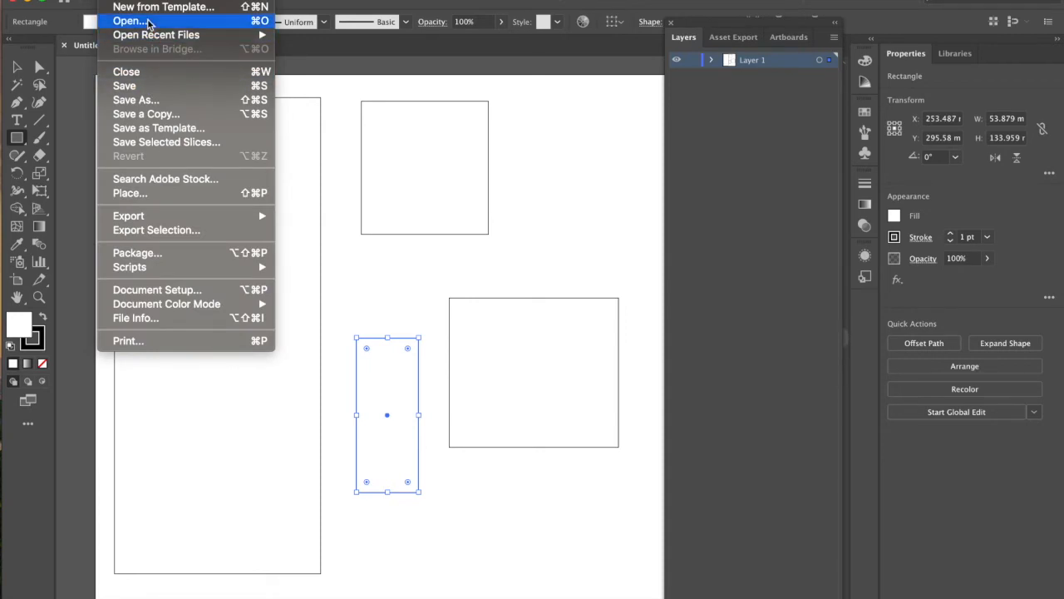
# Open LivingHinge for Table.svg from the Desktop in Illustrator
pyautogui.click(126, 21)
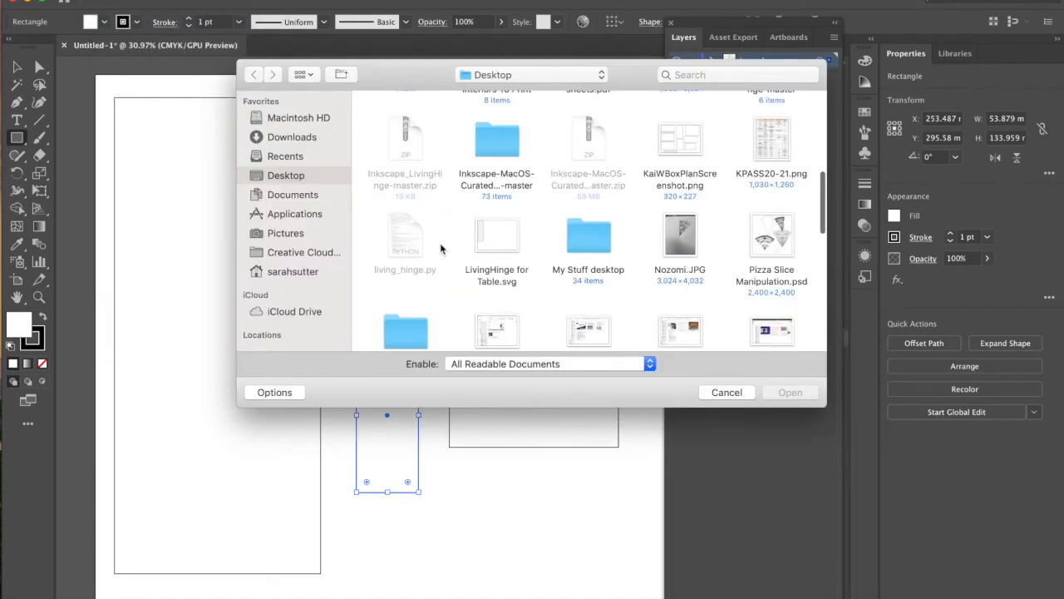
pyautogui.click(496, 241)
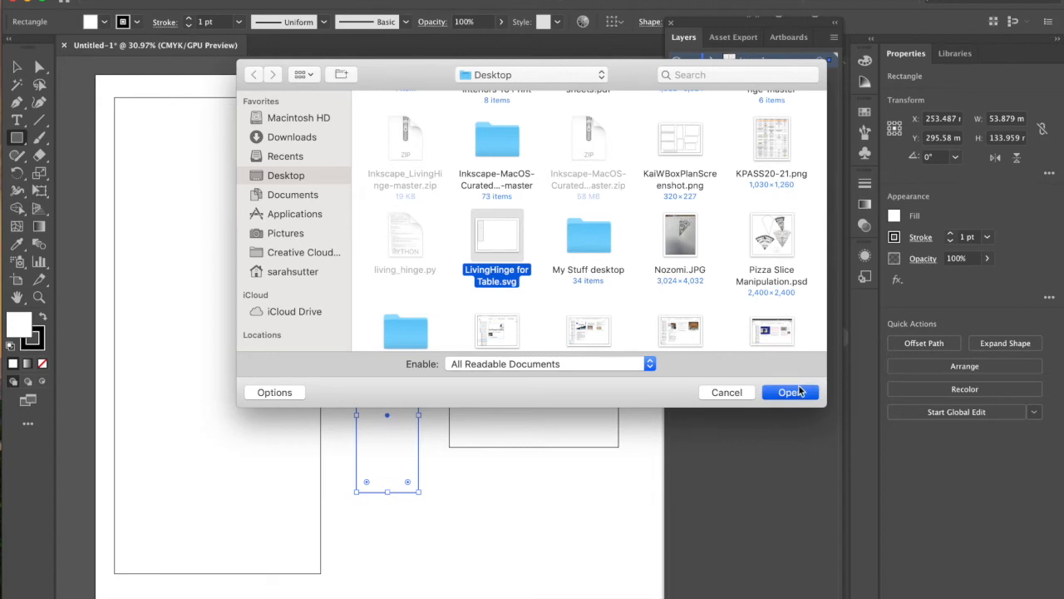
pyautogui.click(789, 392)
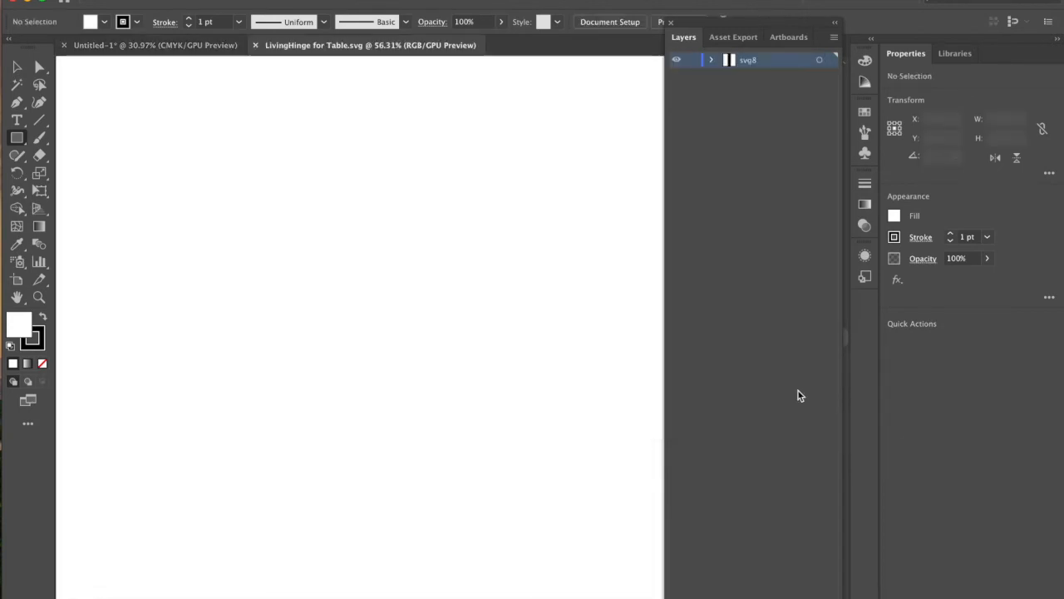
pyautogui.moveTo(786, 395)
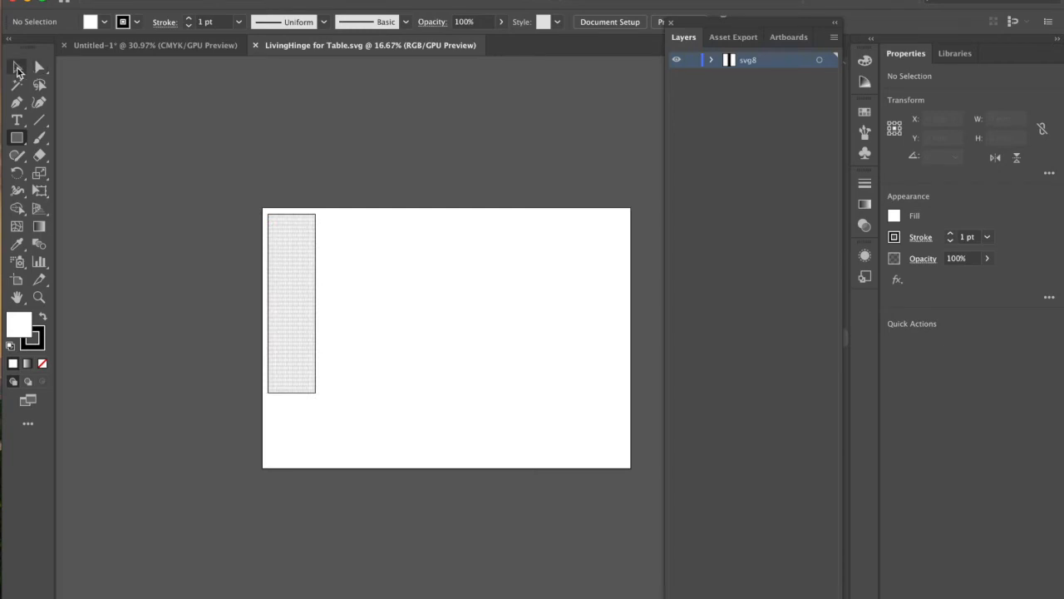
# Hide the rectangle under svg8 > layer1 and select the hinge compound path
pyautogui.click(291, 316)
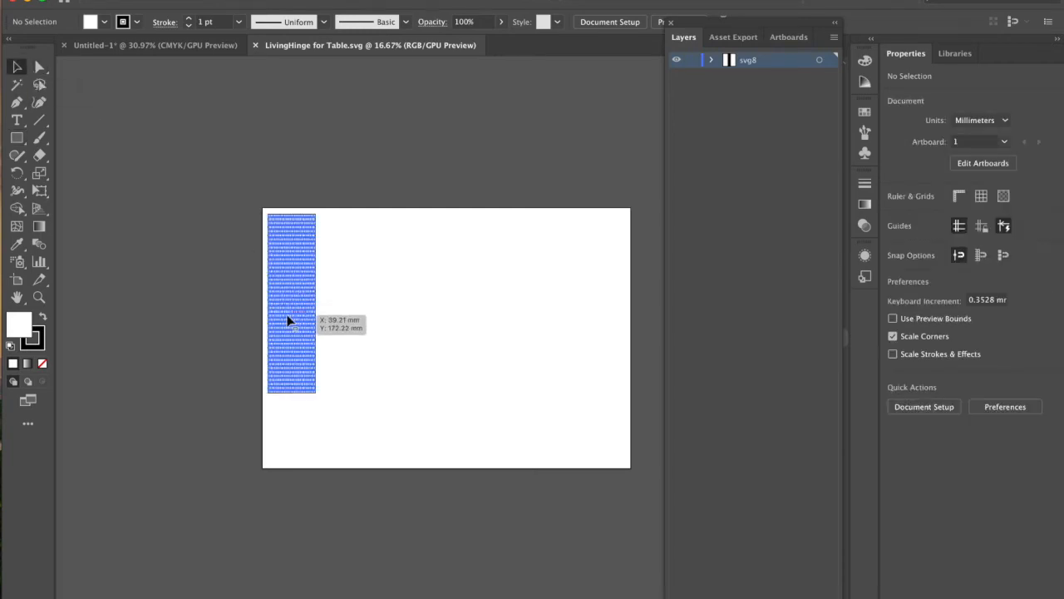
pyautogui.click(291, 316)
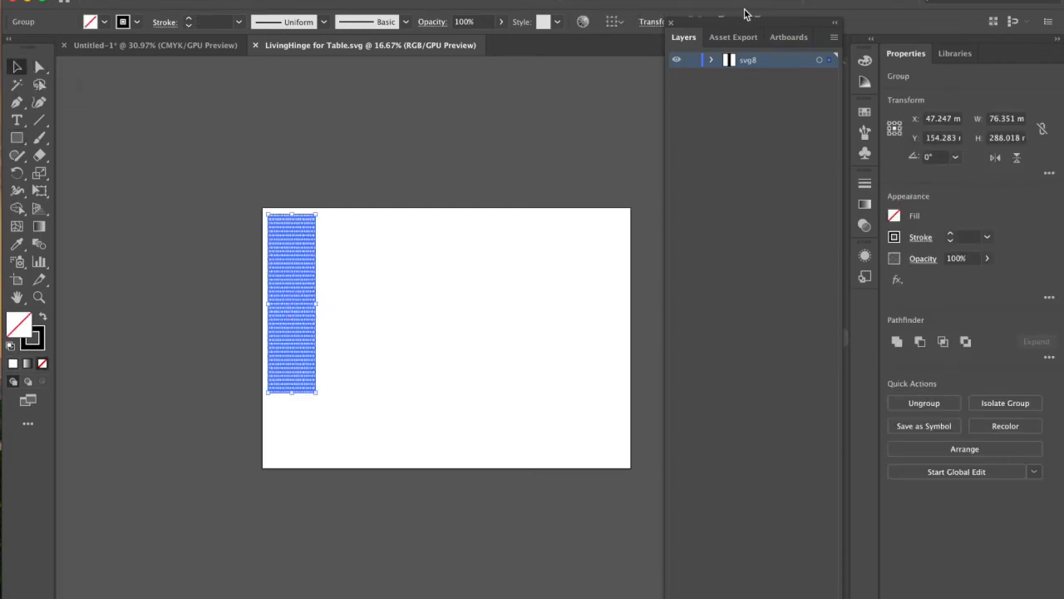
pyautogui.click(711, 59)
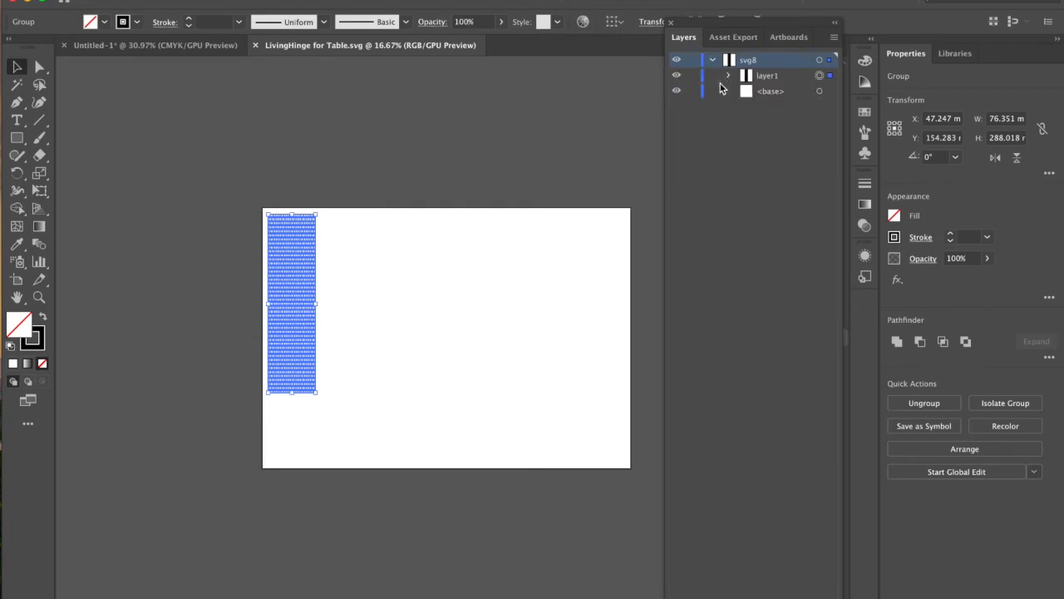
pyautogui.click(729, 76)
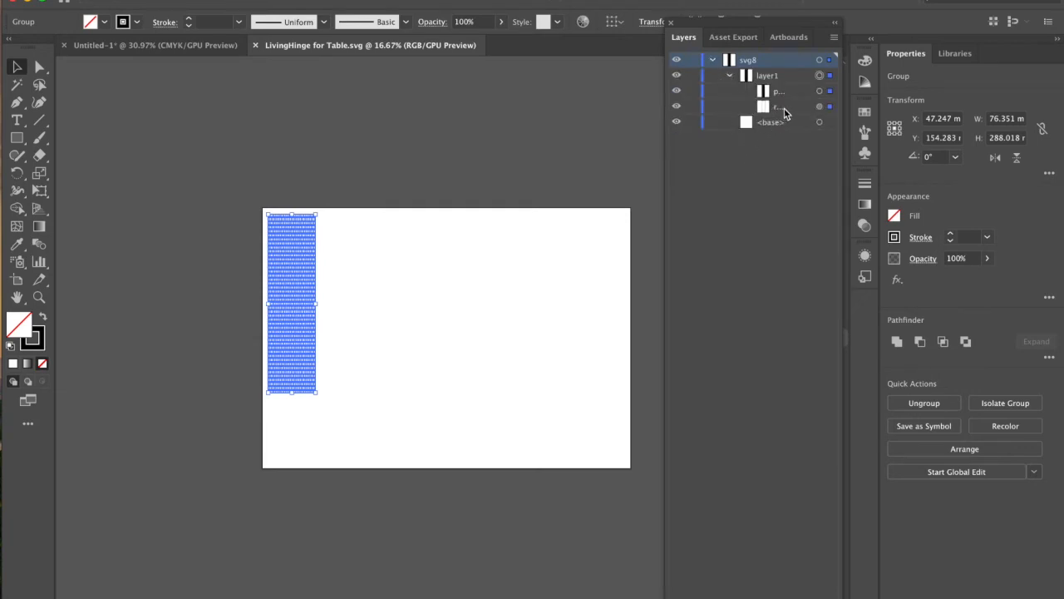
pyautogui.moveTo(790, 115)
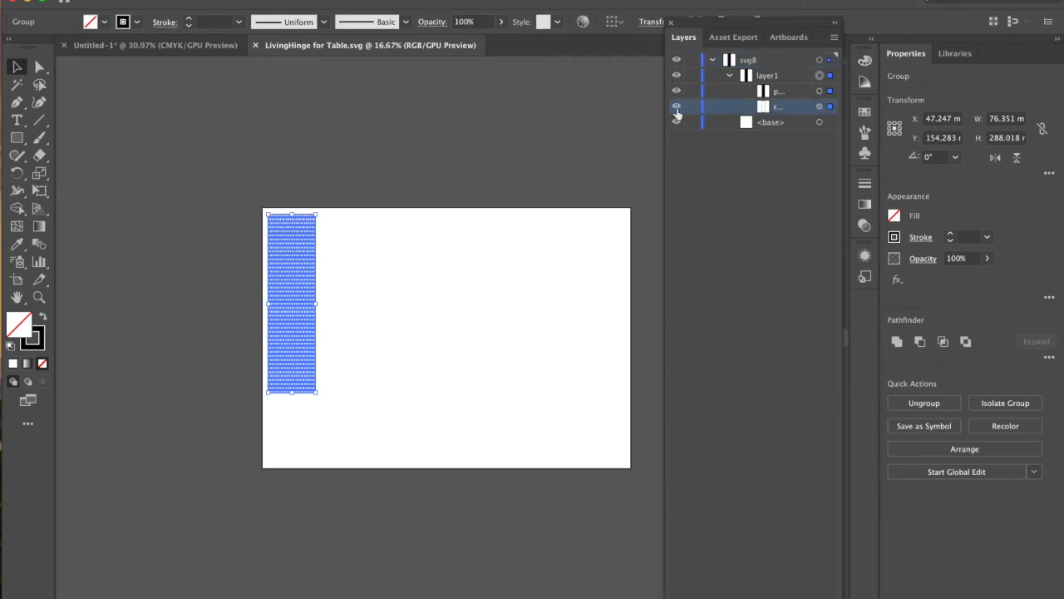
pyautogui.click(366, 352)
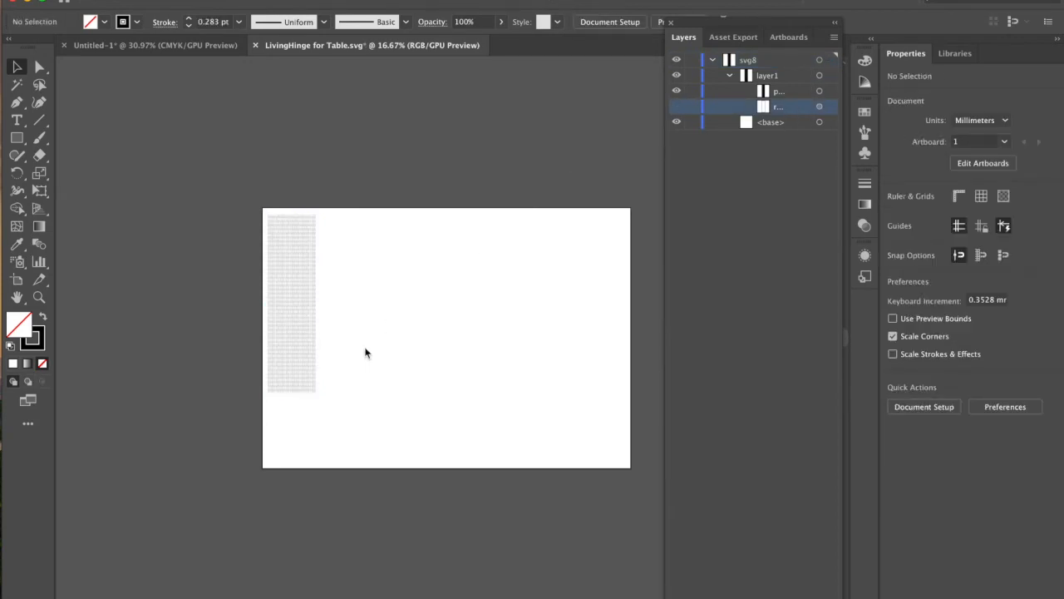
pyautogui.click(677, 106)
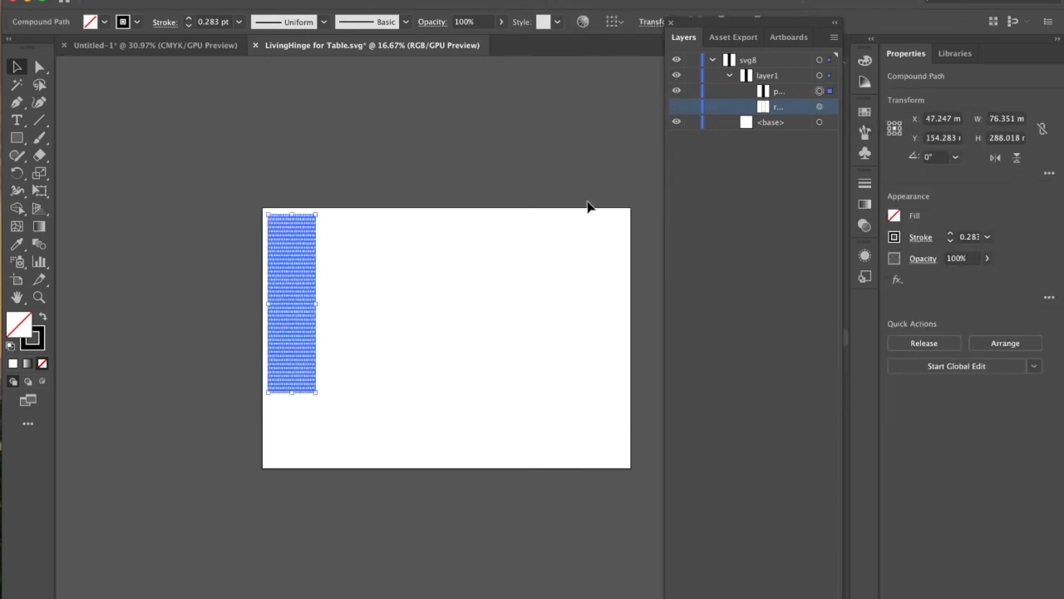
pyautogui.moveTo(330, 114)
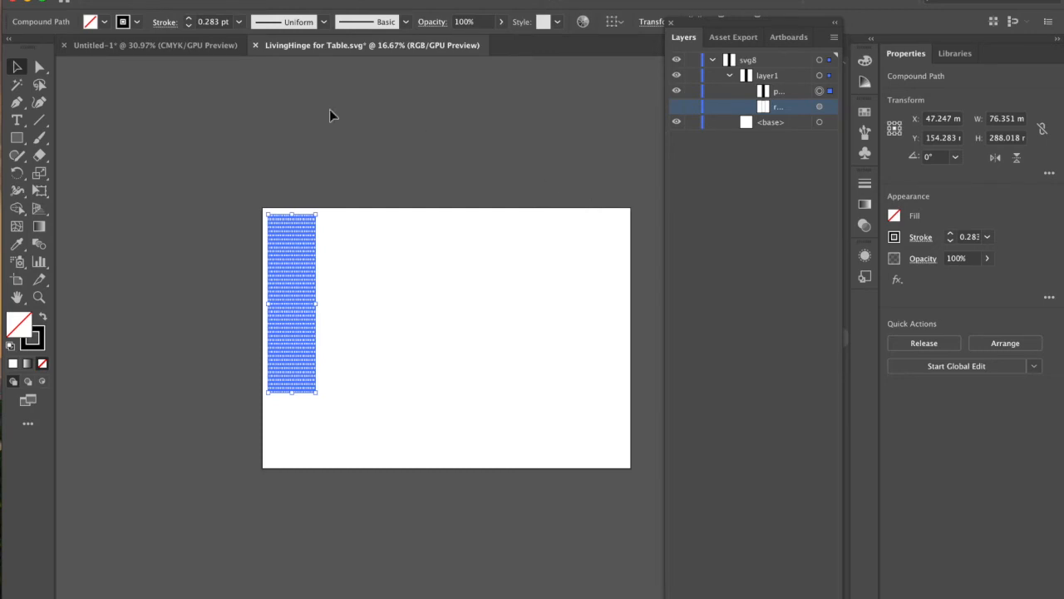
pyautogui.click(154, 45)
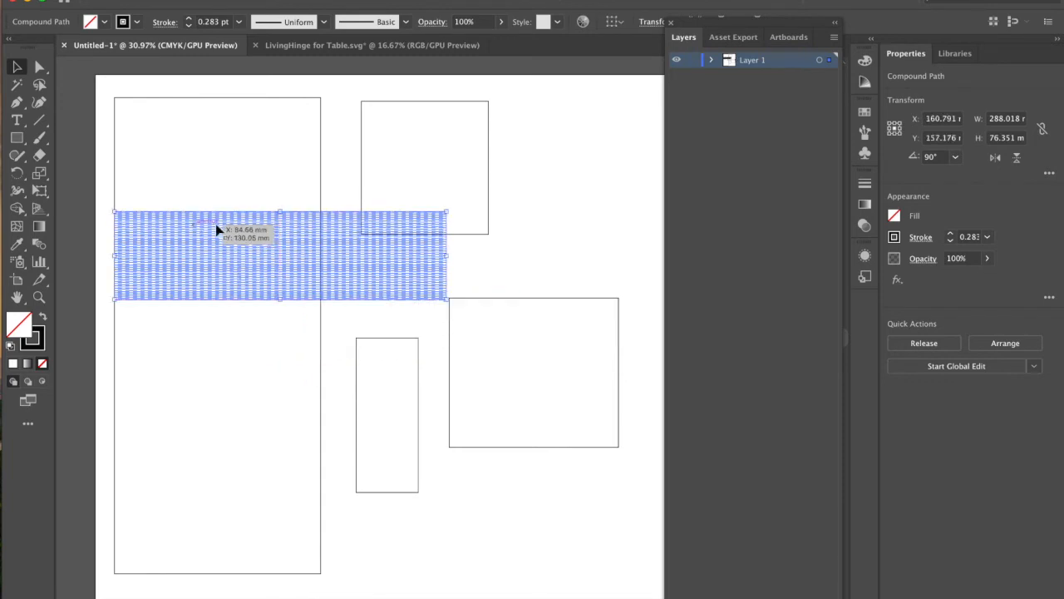
pyautogui.moveTo(447, 210)
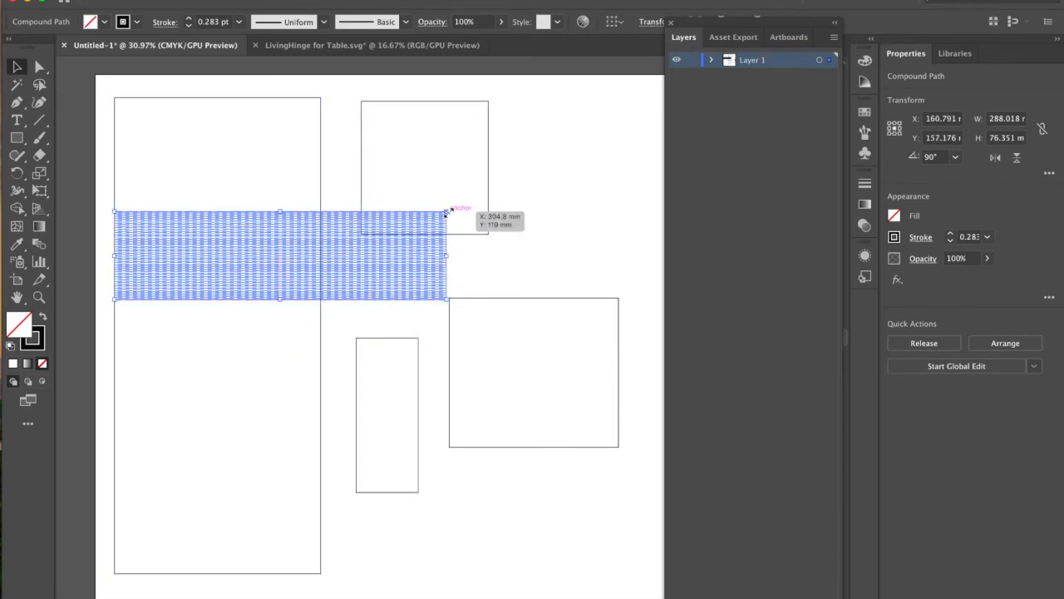
# Drag the rotated hinge band across the tall panel, flush with its left edge
pyautogui.moveTo(449, 211); pyautogui.dragTo(315, 221)
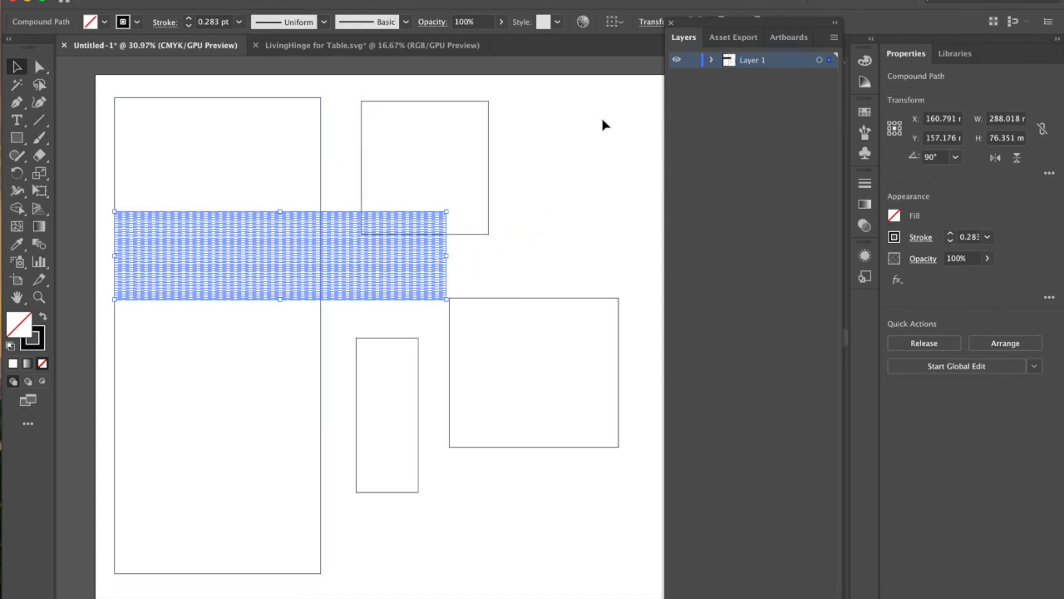
pyautogui.moveTo(381, 136)
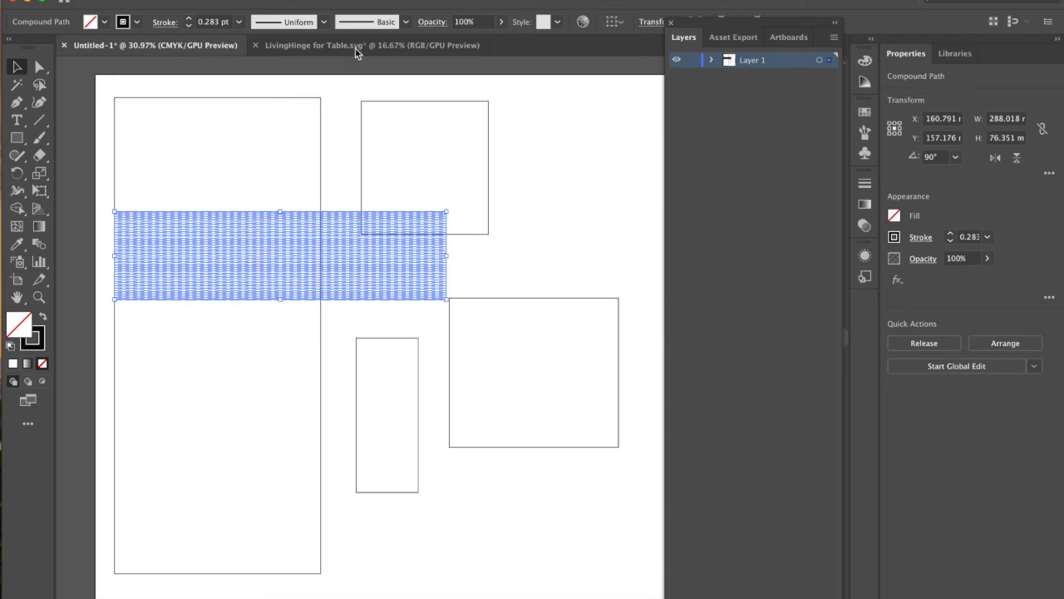
pyautogui.moveTo(349, 46)
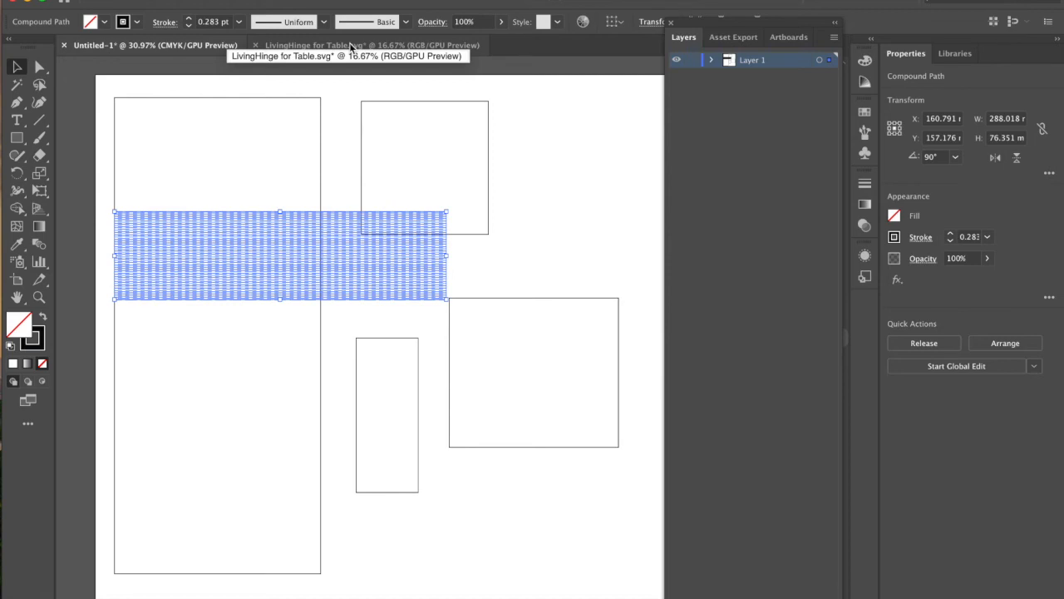
pyautogui.moveTo(349, 45)
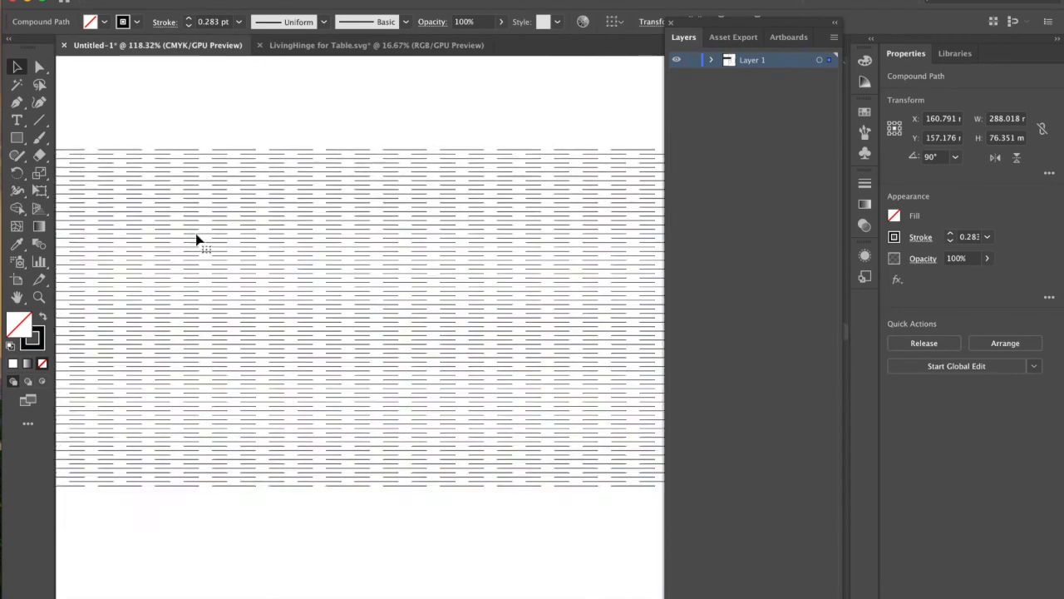
# Select the hinge pattern to align its left edge with the tall panel
pyautogui.click(337, 197)
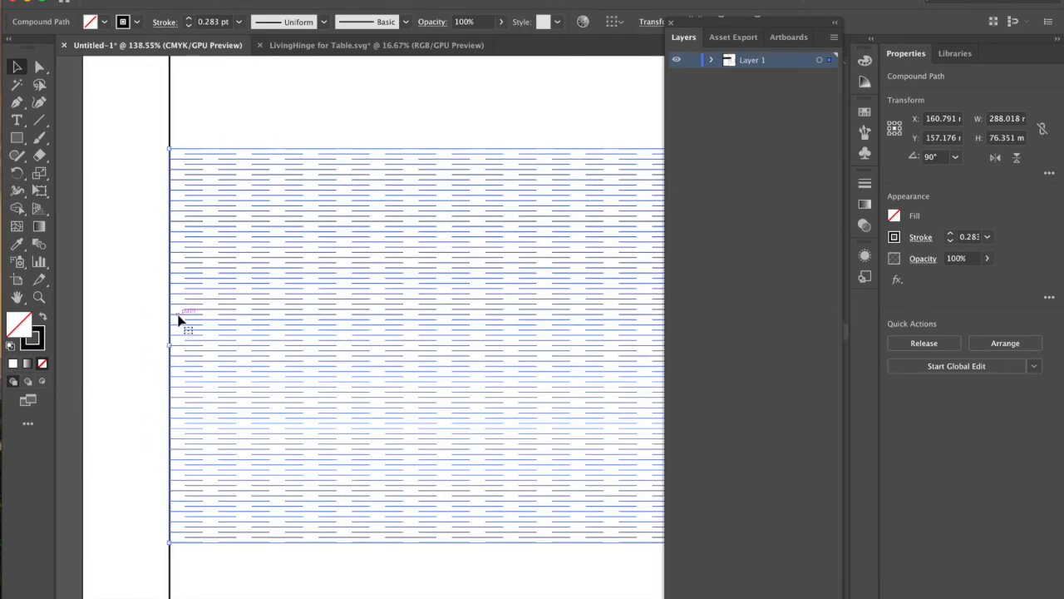
pyautogui.moveTo(154, 321)
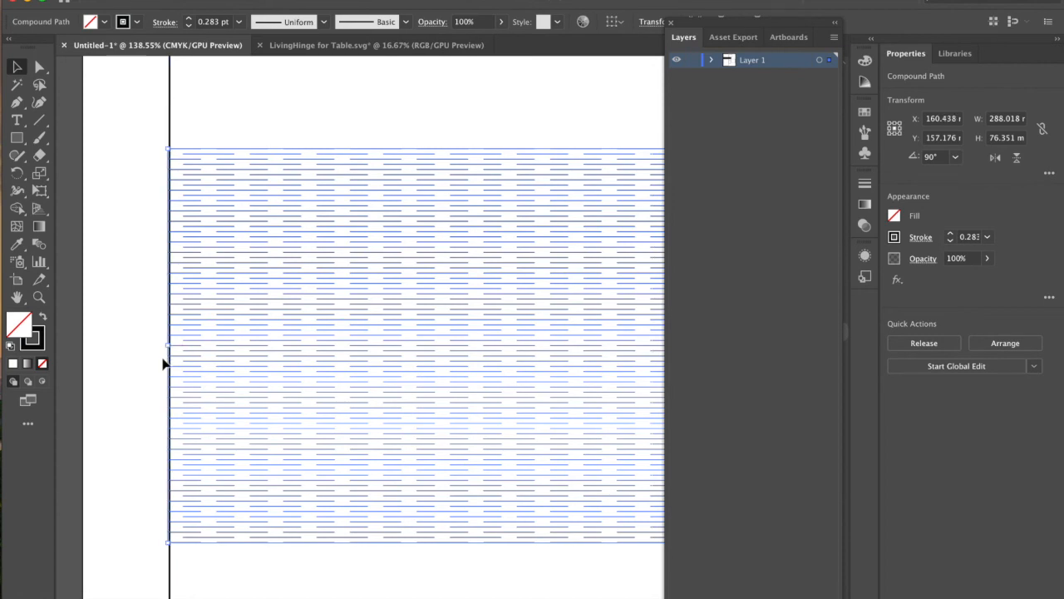
pyautogui.moveTo(172, 133)
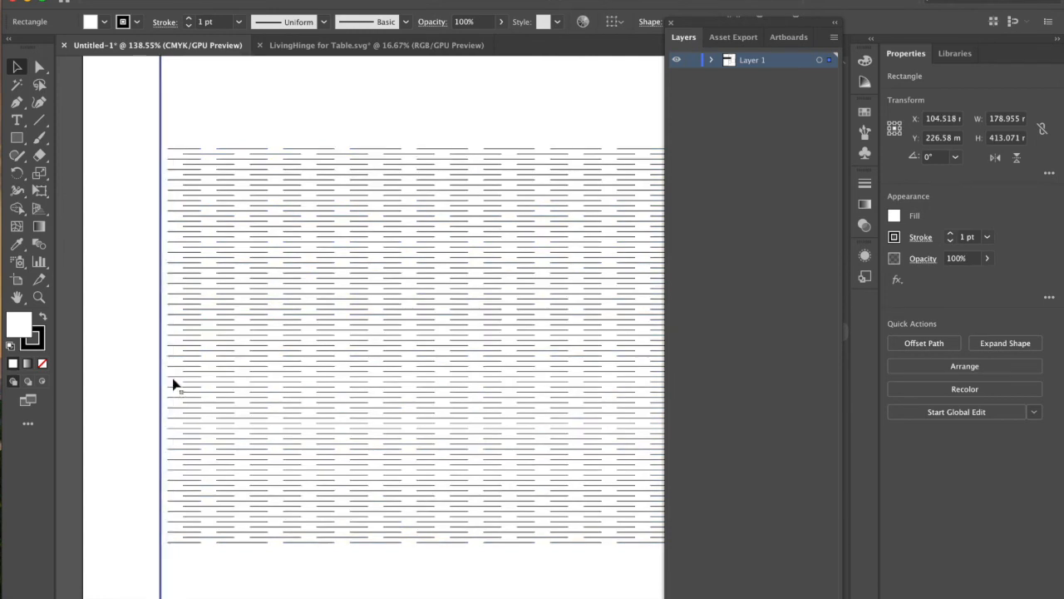
pyautogui.moveTo(174, 445)
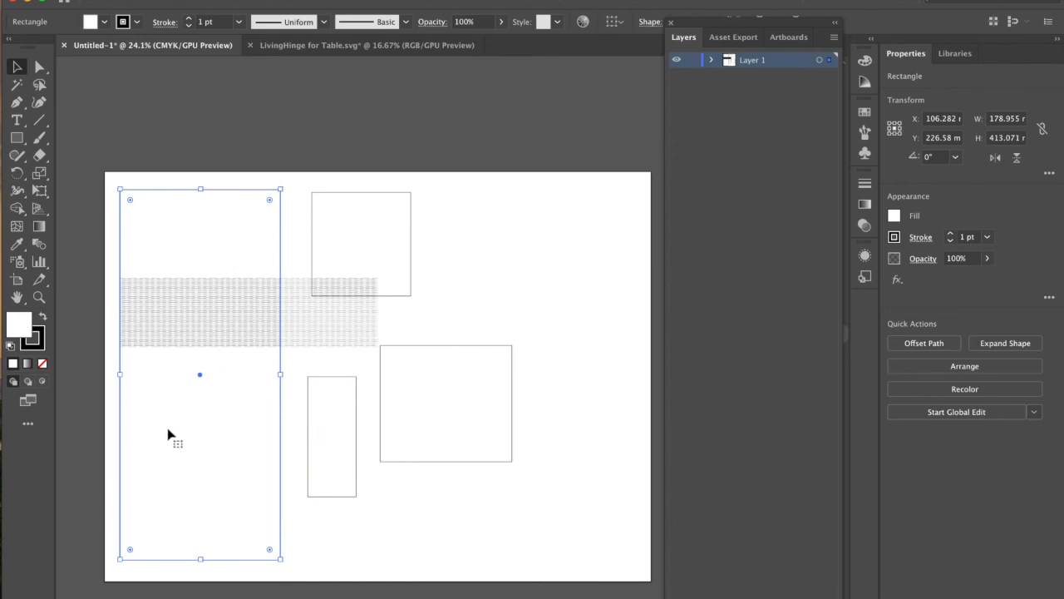
pyautogui.moveTo(198, 424)
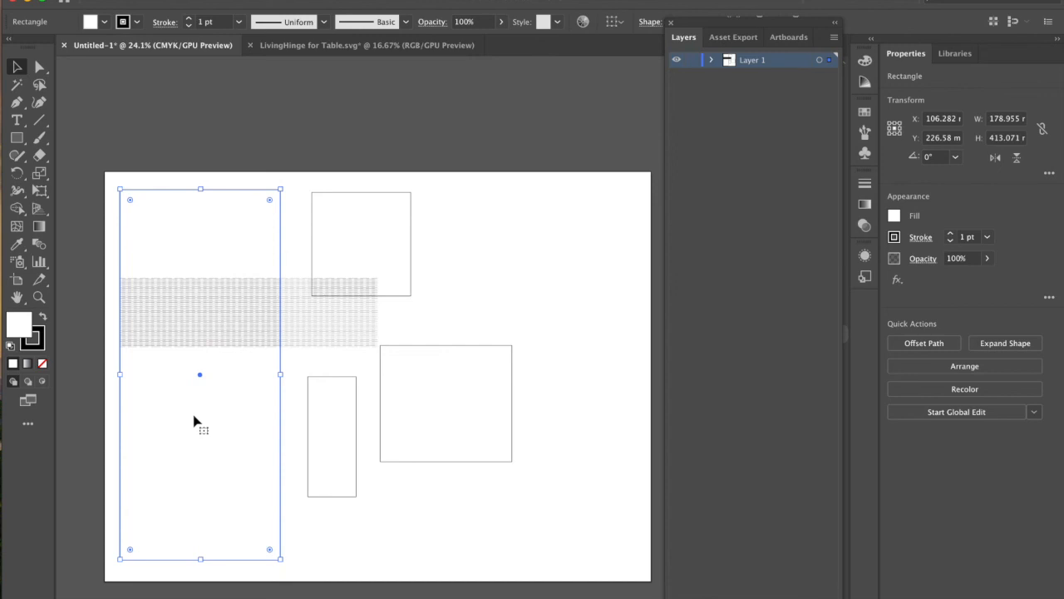
pyautogui.moveTo(380, 159)
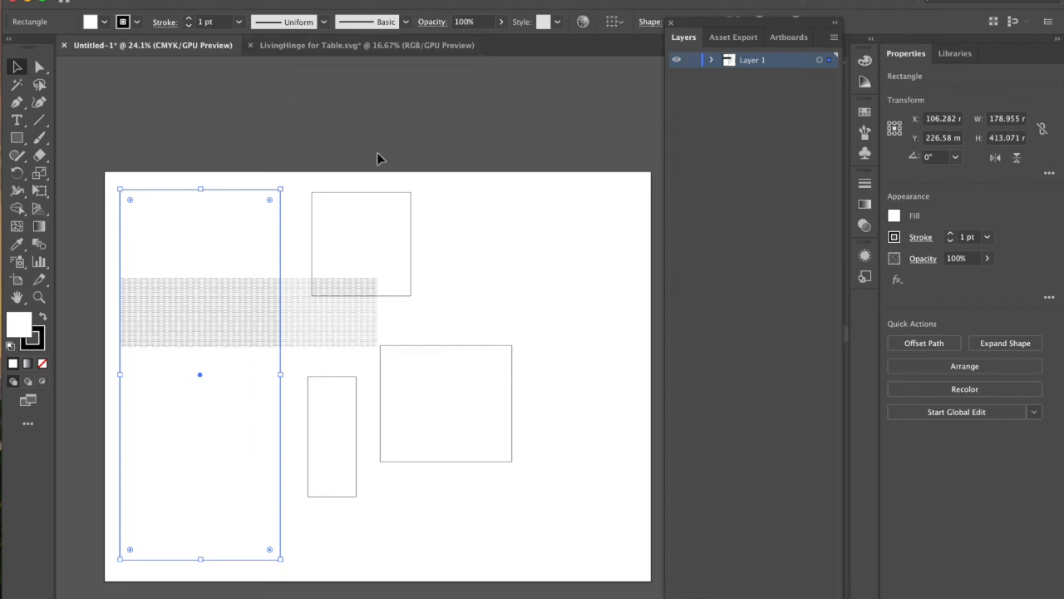